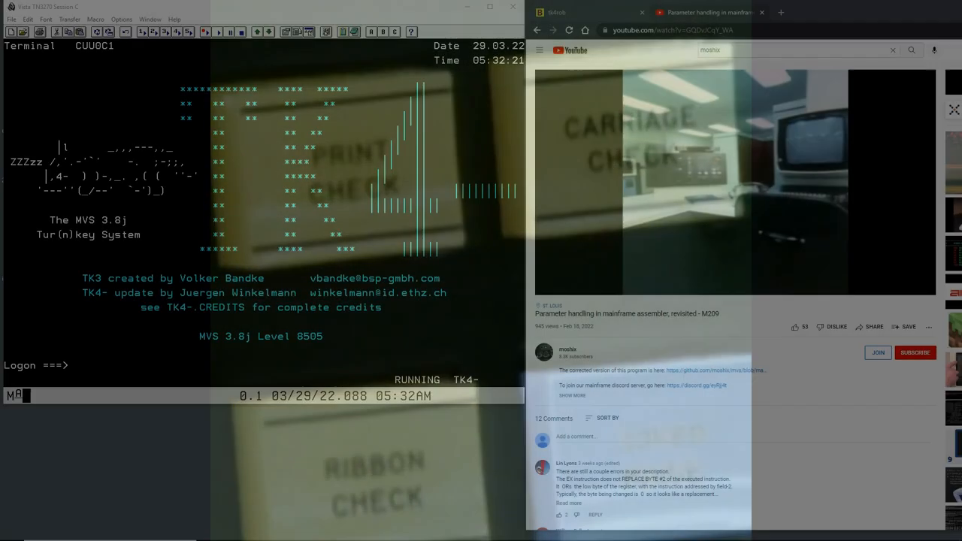
Continue past the TSO logon messages to the ISPF Primary Option Menu
click(735, 181)
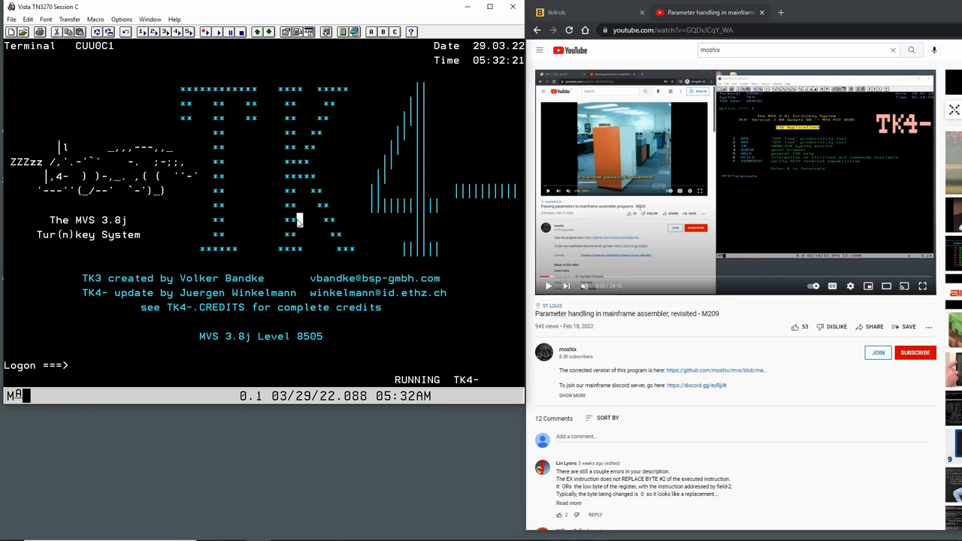
mouse_move(297, 224)
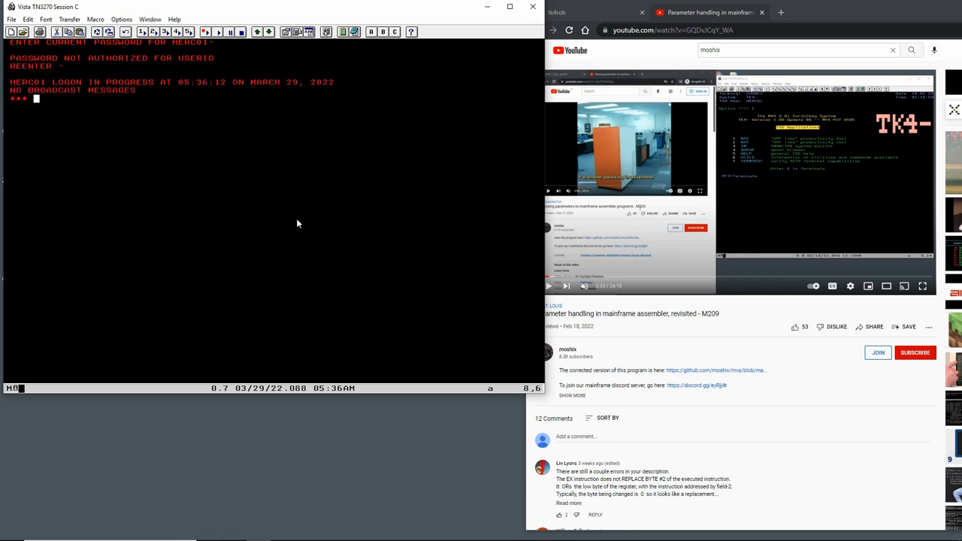
key(Enter)
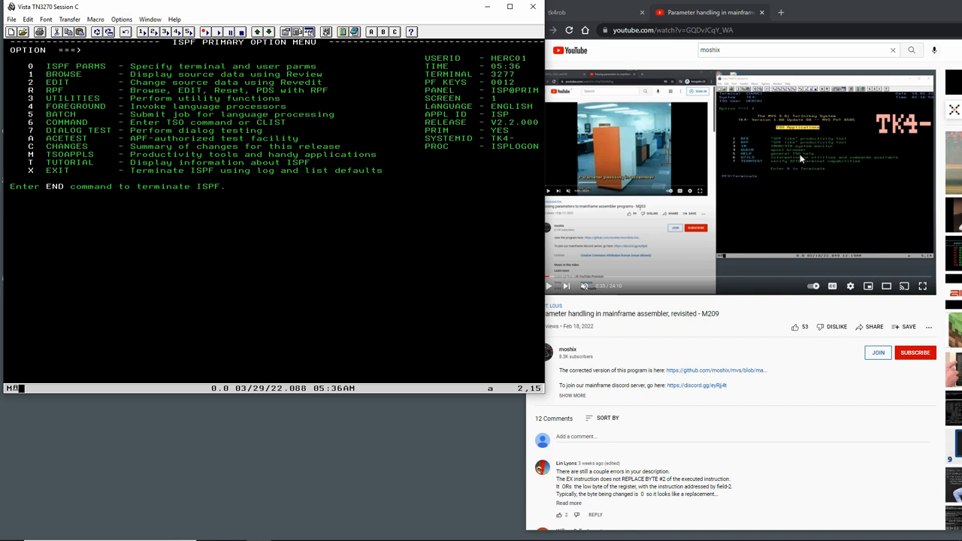
mouse_move(743, 205)
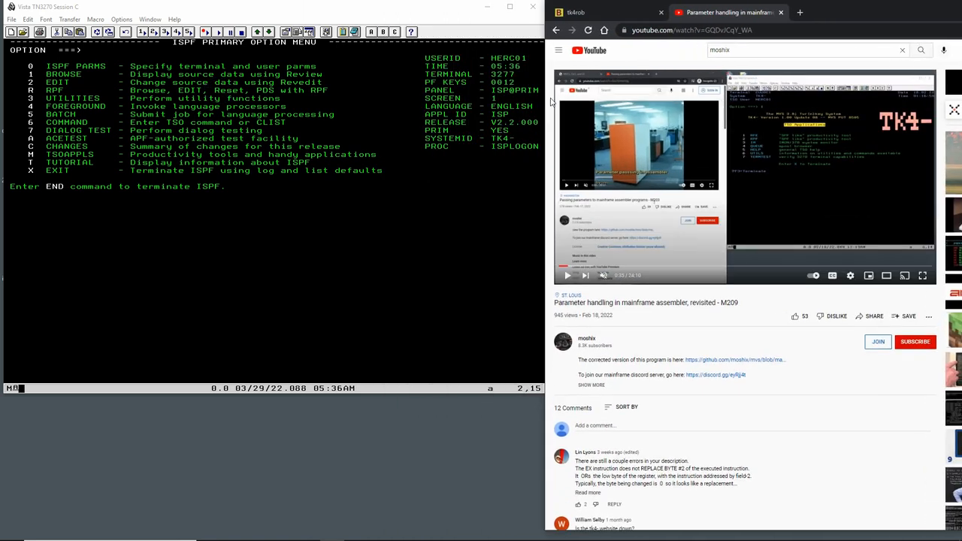
View the MVS Turnkey update article's installed-components list, then return the terminal to ISPF
click(589, 12)
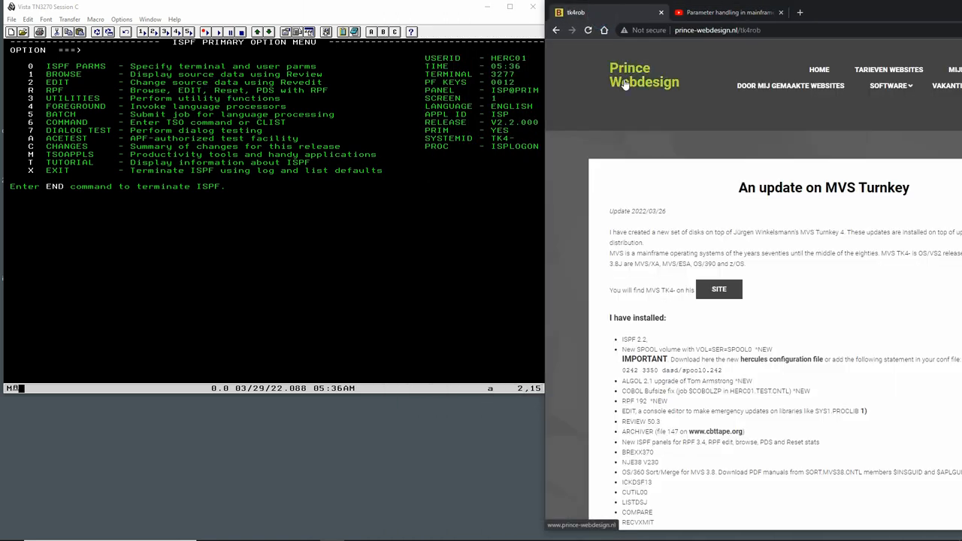
mouse_move(712, 254)
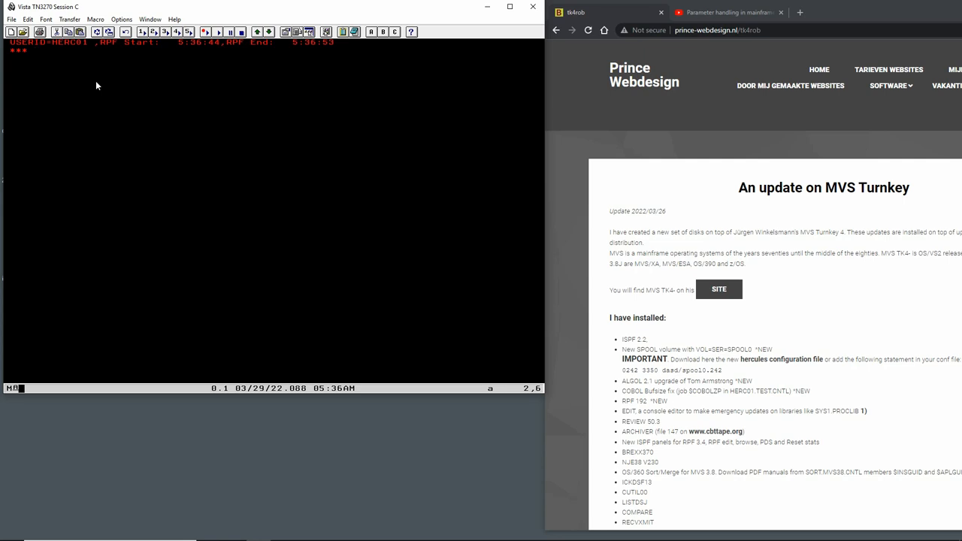
key(Enter)
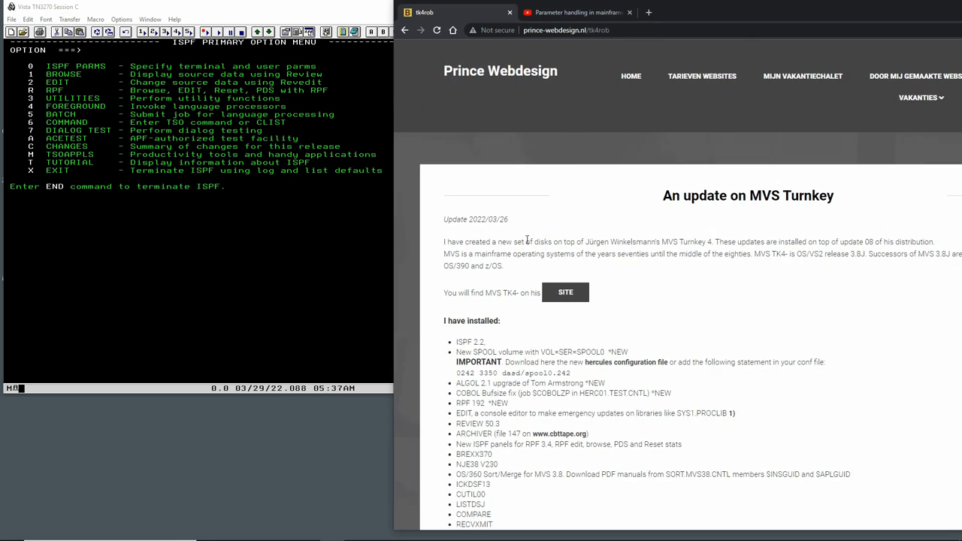
scroll(down, 3)
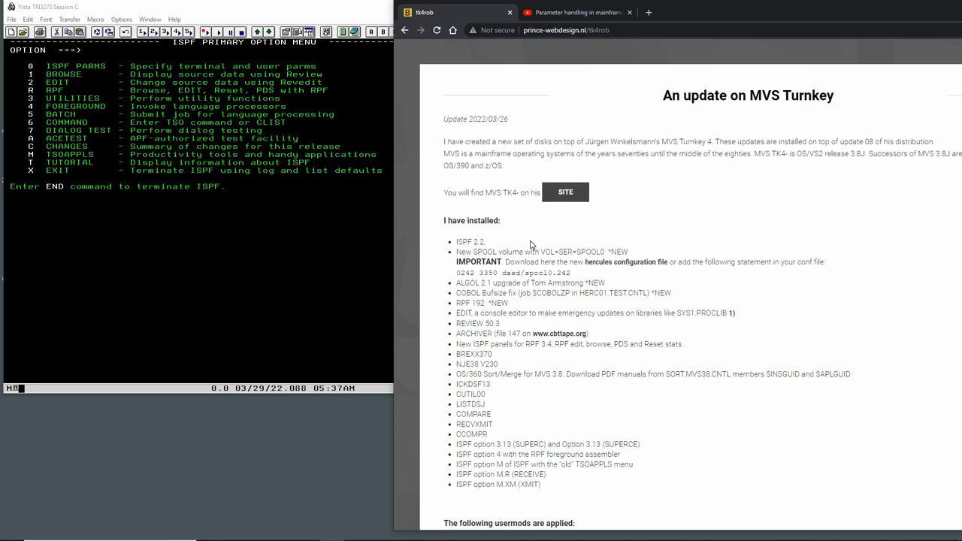
click(273, 233)
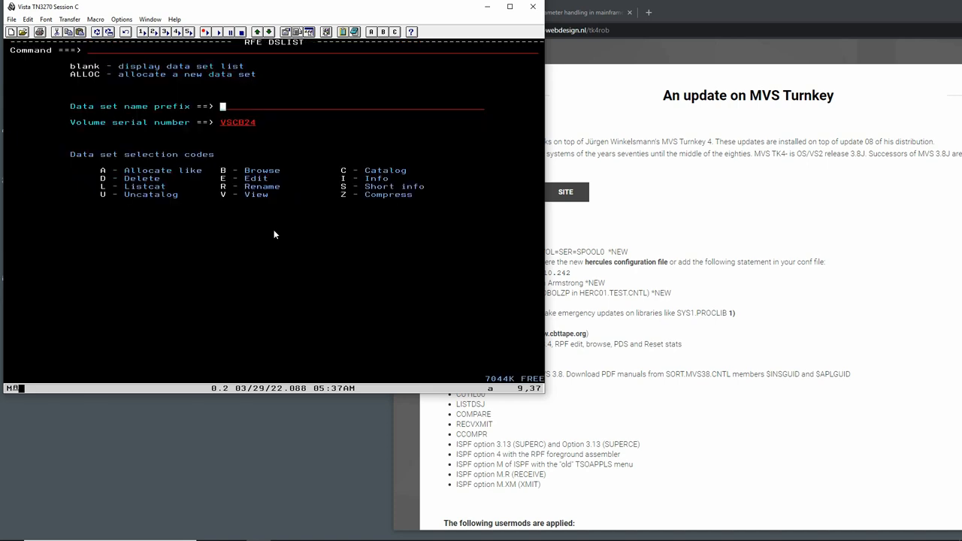
List the data sets with the herc01 name prefix in RFE DSLIST
text(hec01)
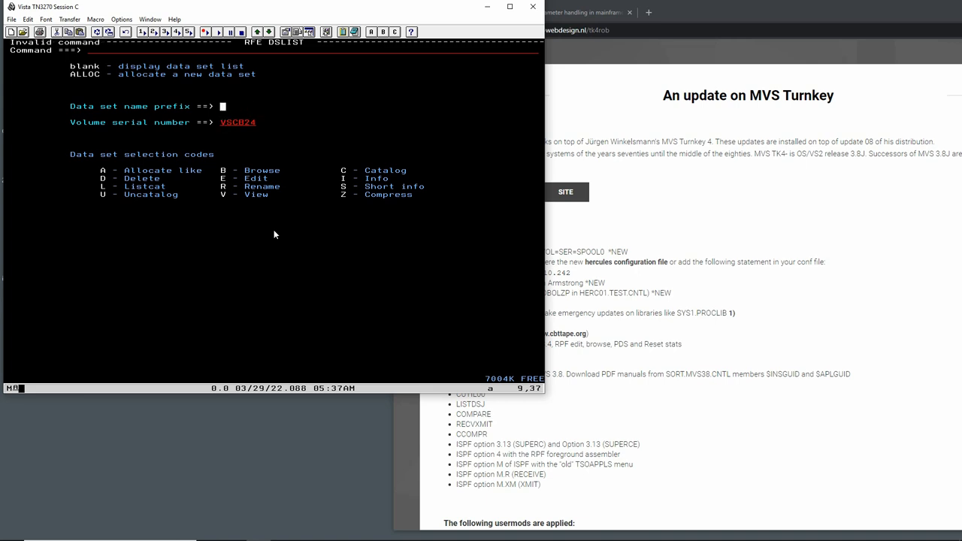
text(her)
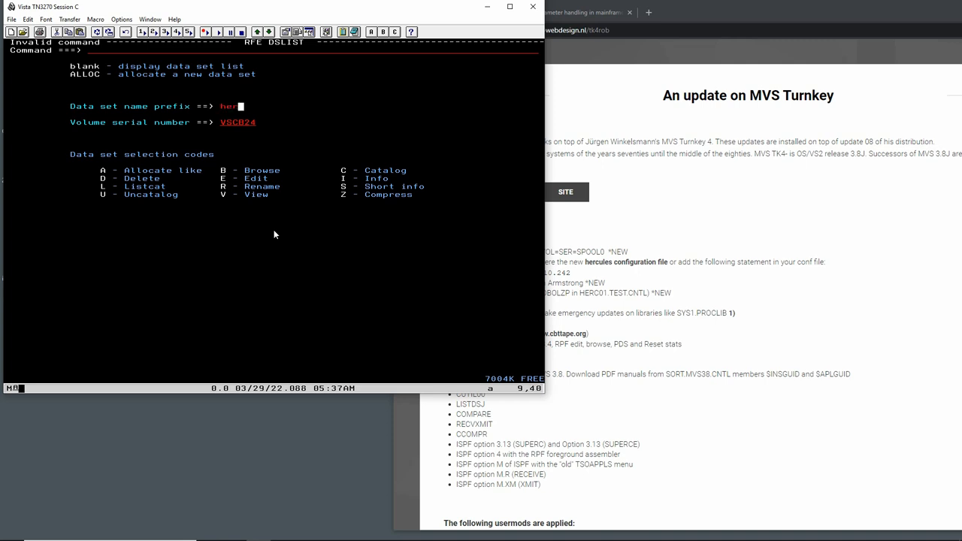
text(erc01)
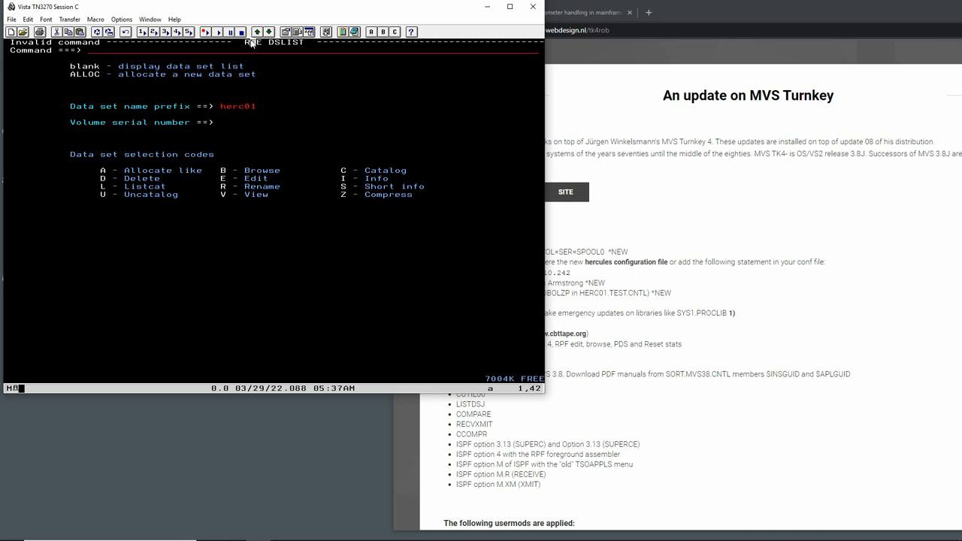
key(Enter)
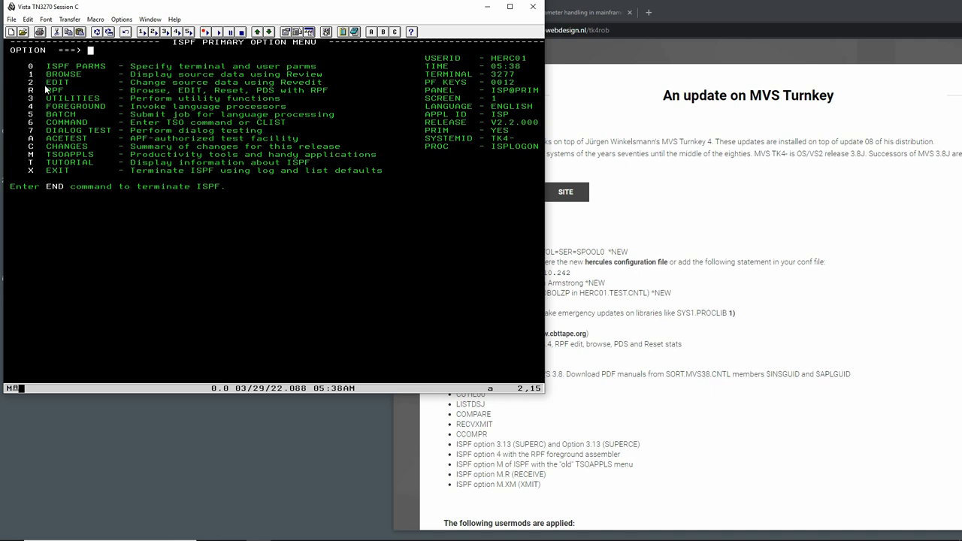
mouse_move(68, 98)
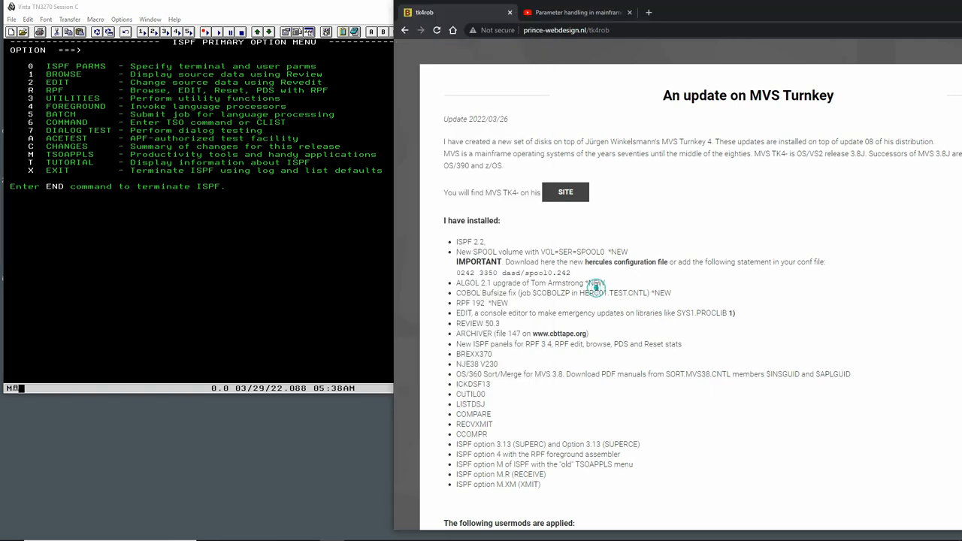
scroll(down, 3)
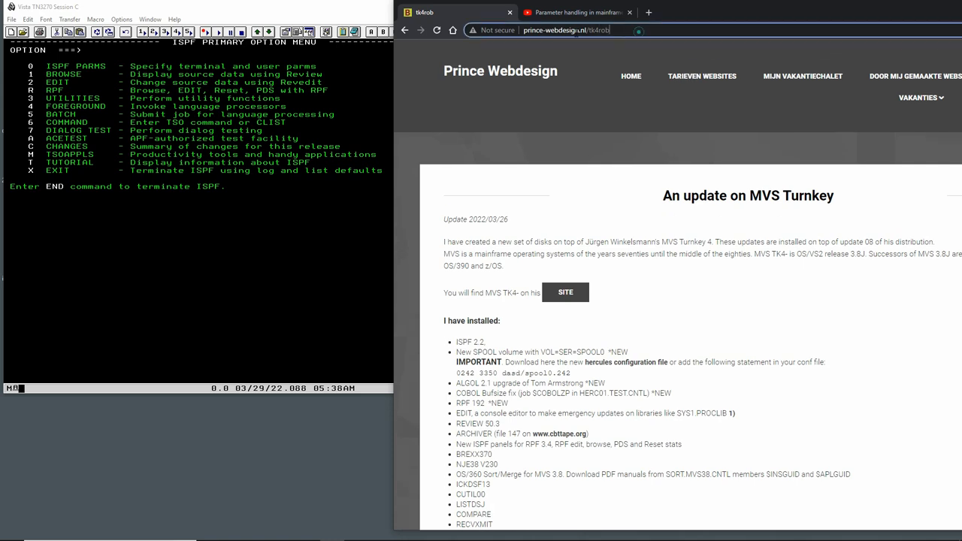
click(563, 30)
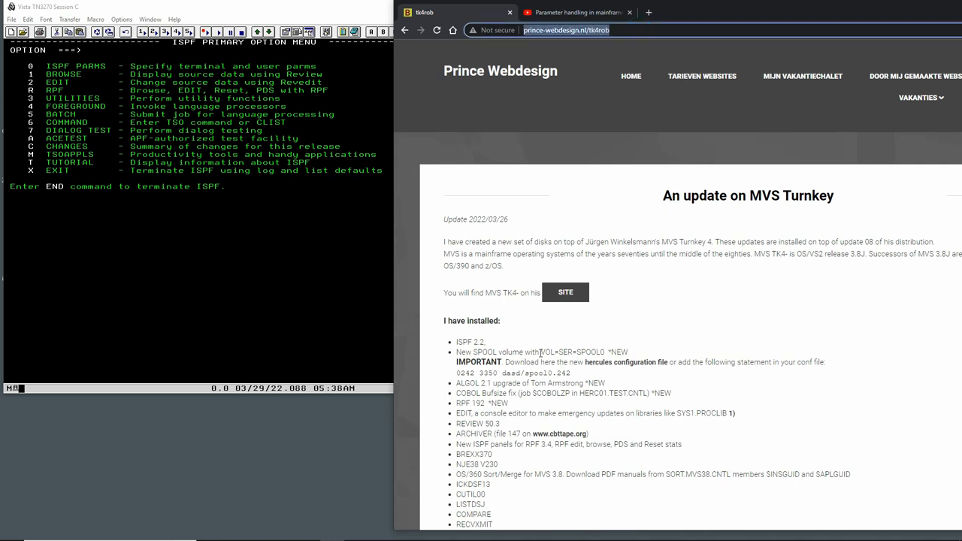
scroll(down, 3)
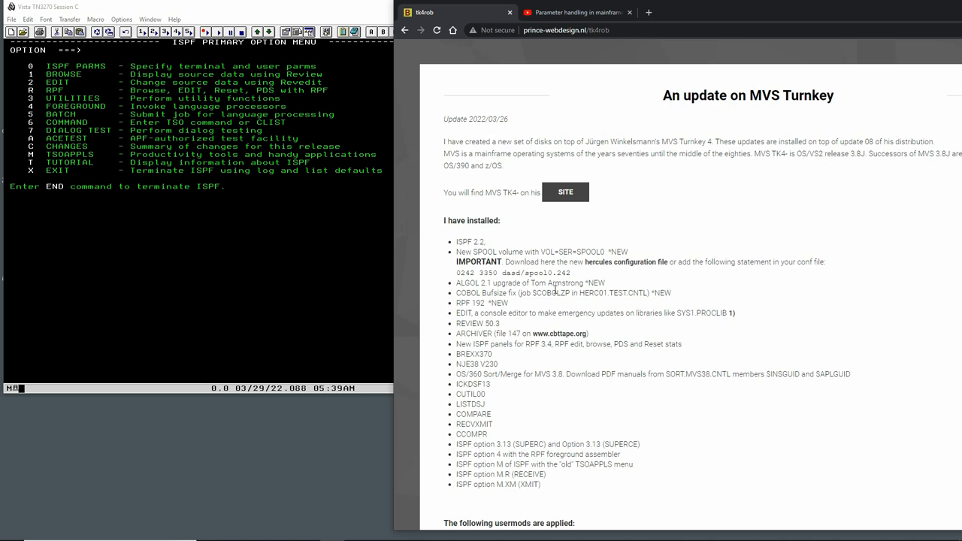
double_click(457, 240)
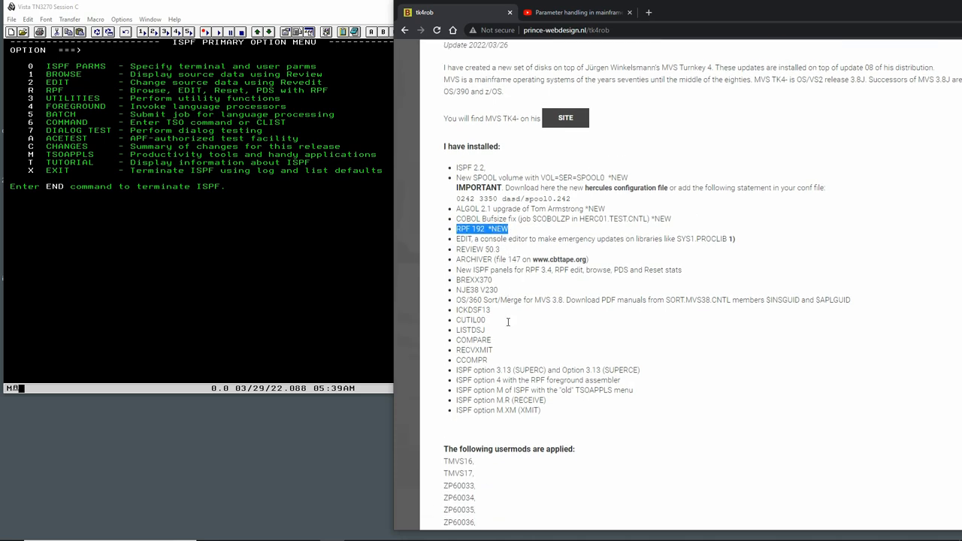
scroll(down, 3)
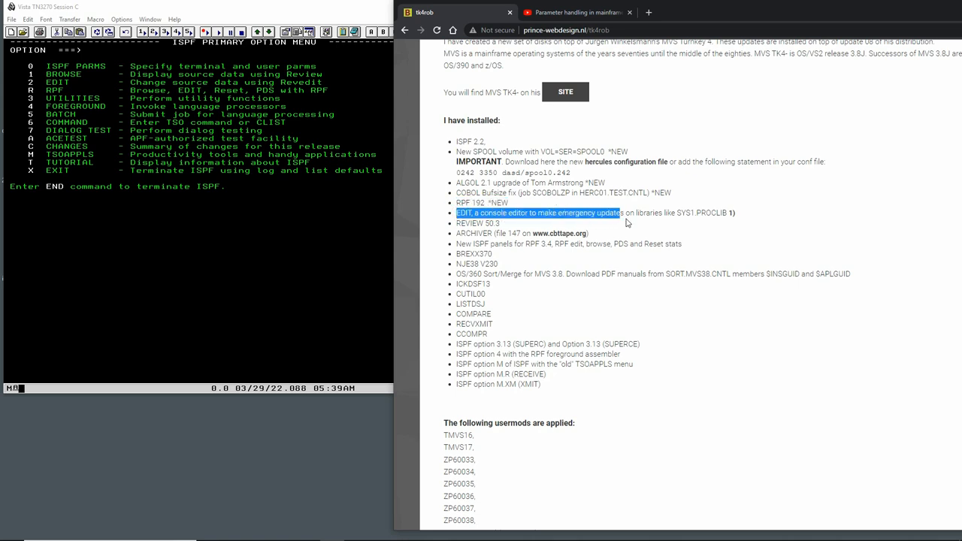
click(526, 223)
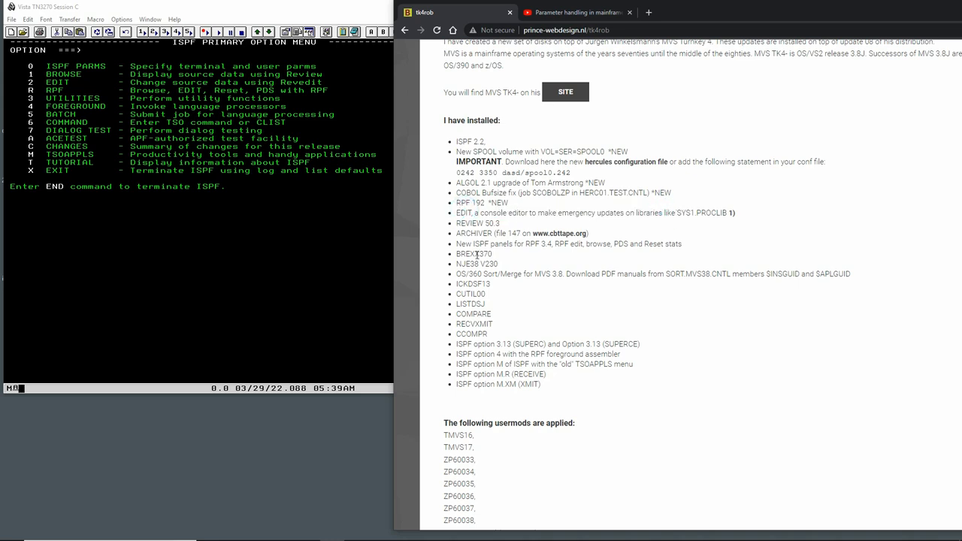
double_click(478, 254)
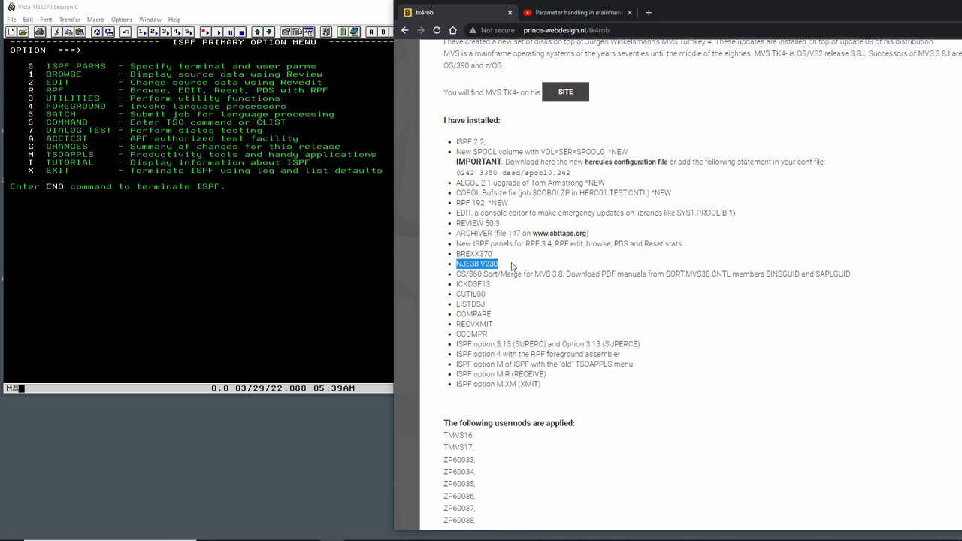
mouse_move(475, 282)
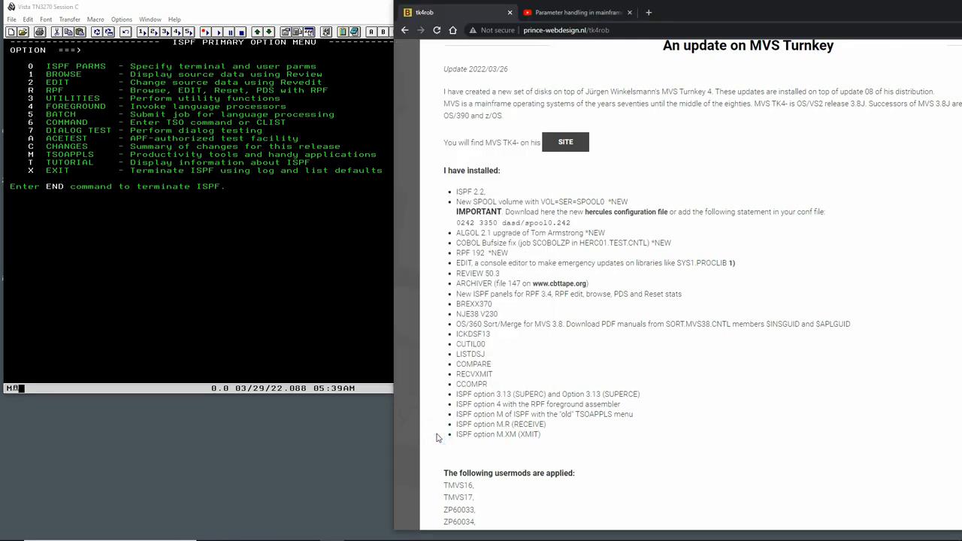
scroll(down, 3)
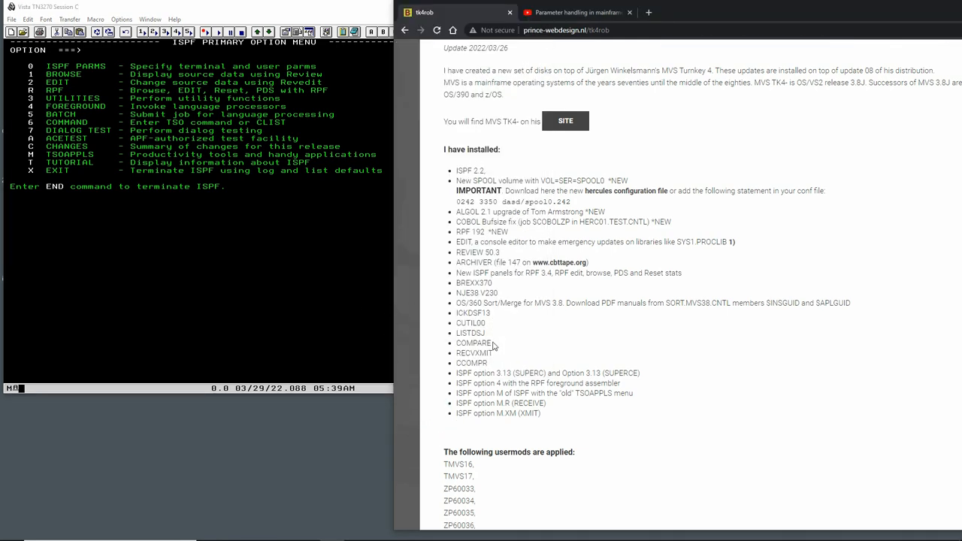
scroll(down, 3)
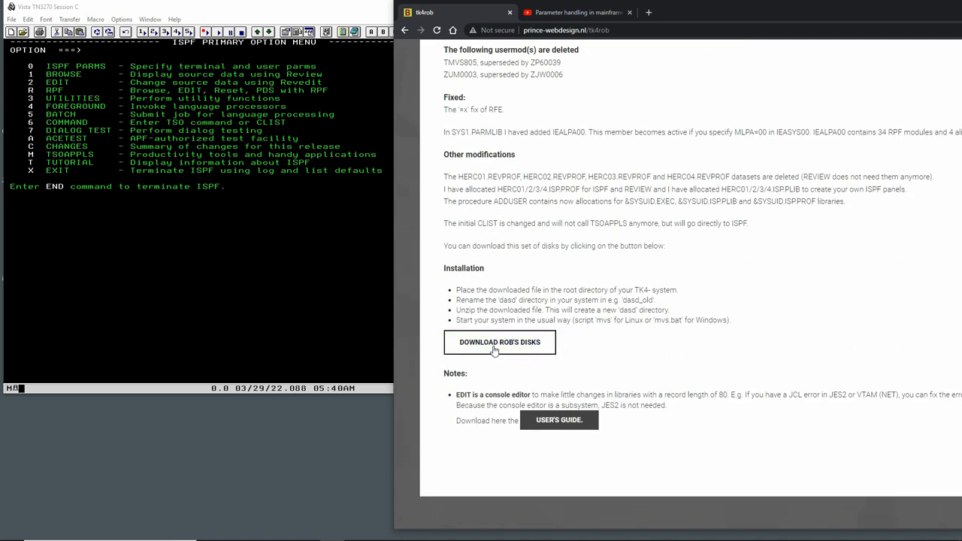
mouse_move(508, 348)
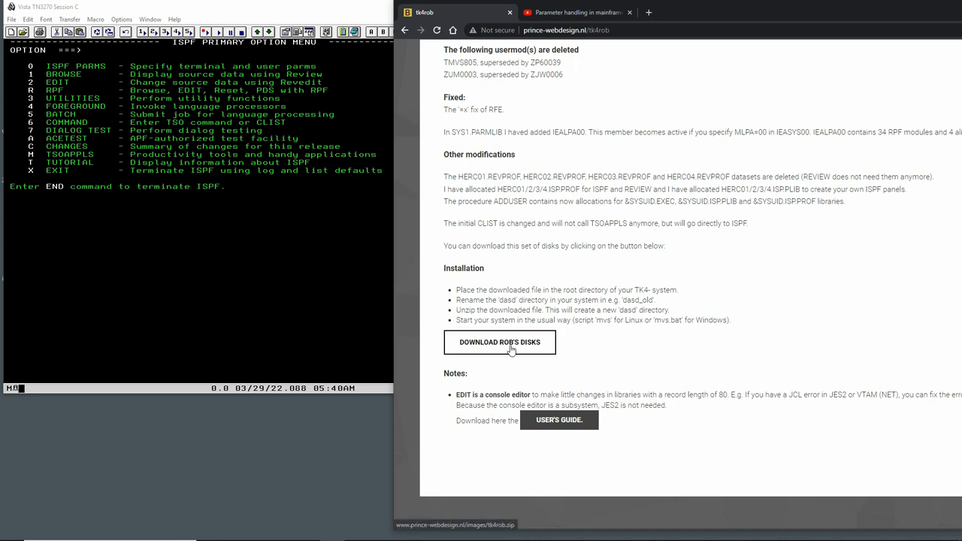
mouse_move(499, 352)
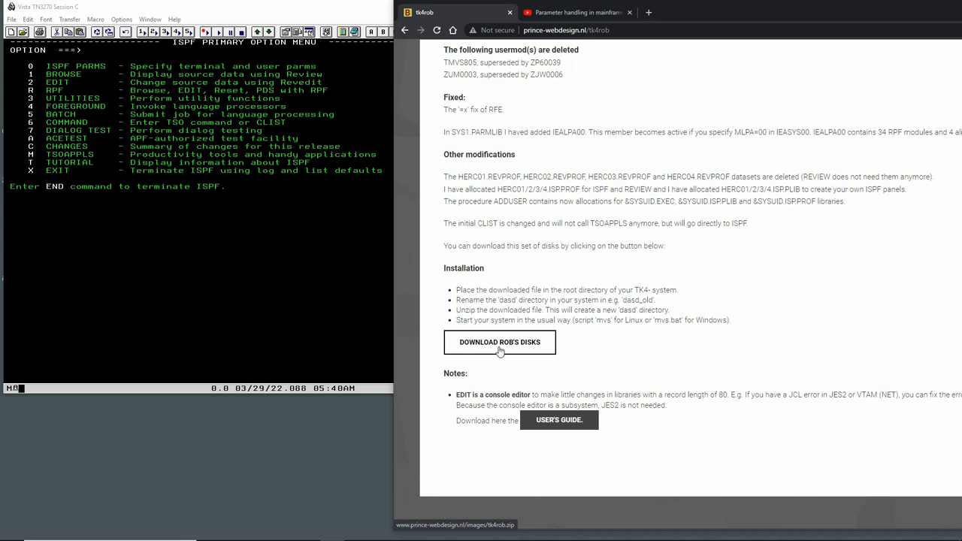
mouse_move(529, 350)
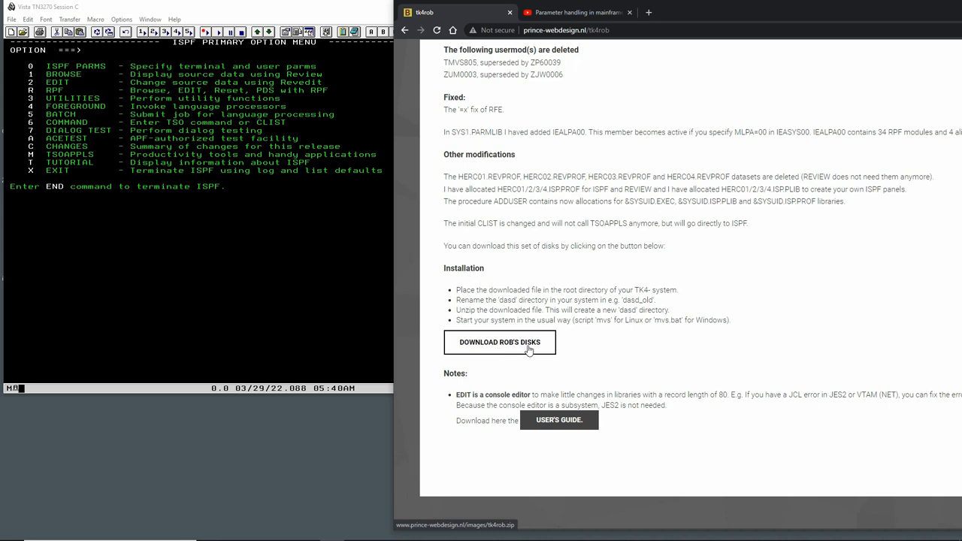
mouse_move(523, 352)
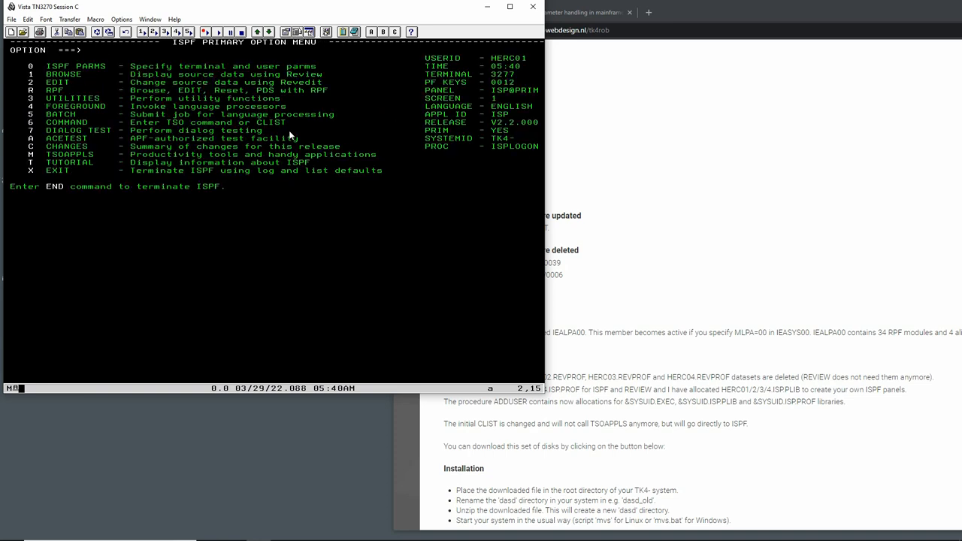
Go to ISPF 3.4 and filter the data set list by volume serial vscb24
text(3.4)
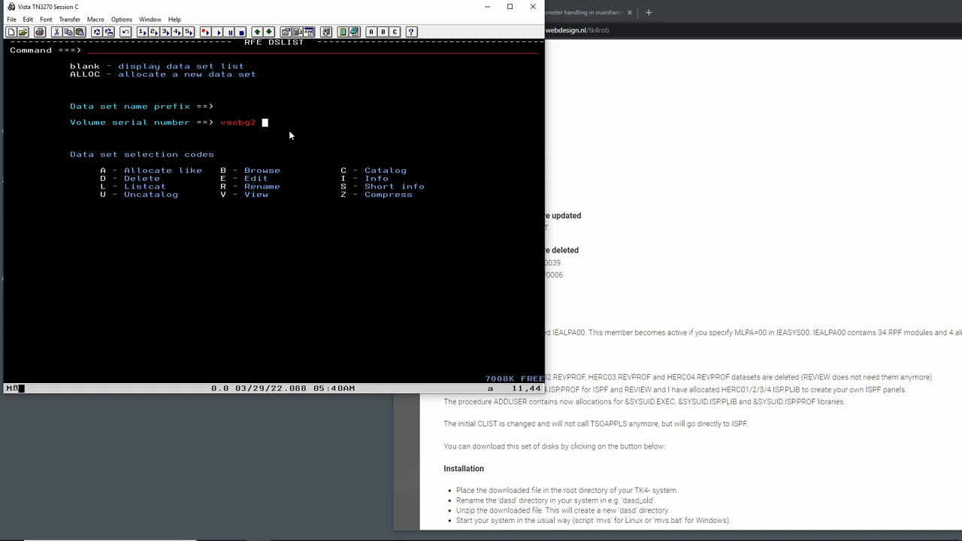
text(vscb24)
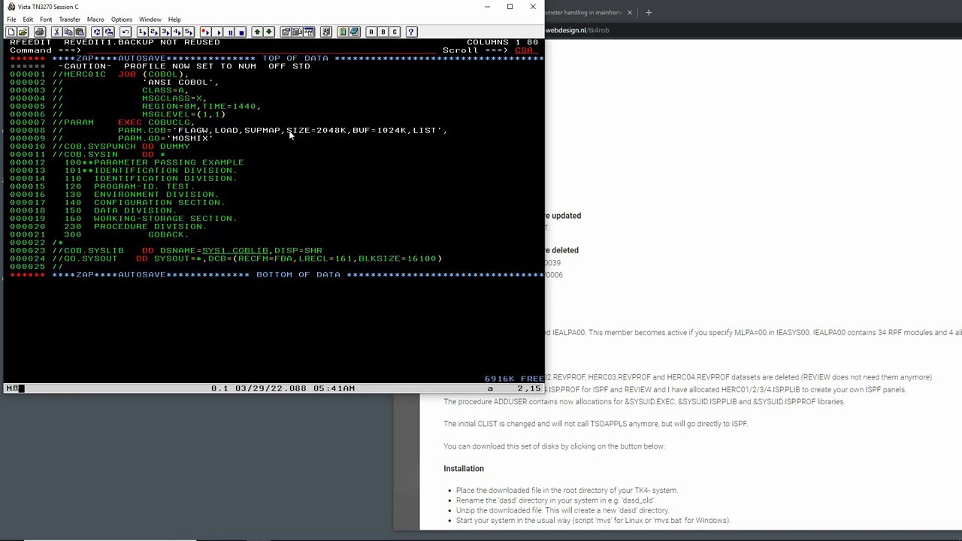
mouse_move(217, 114)
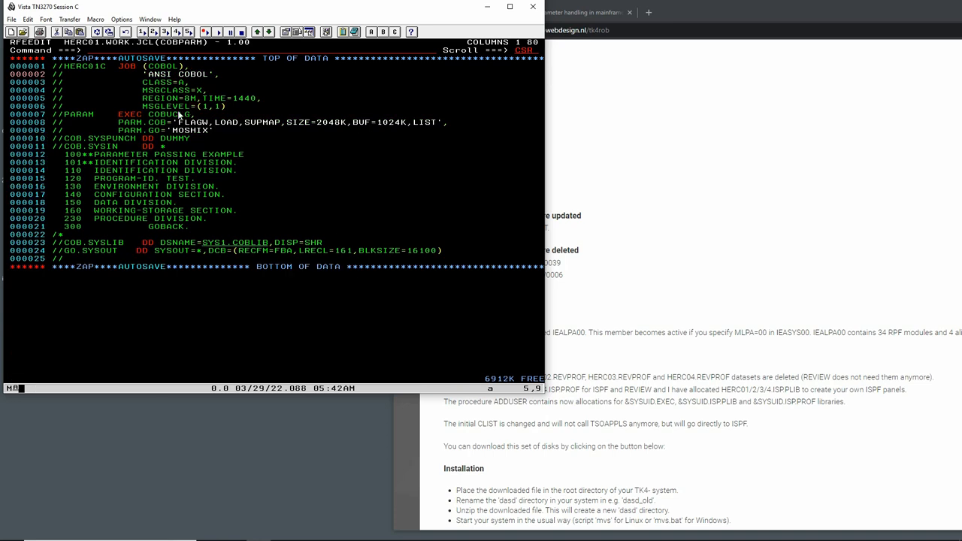
mouse_move(100, 162)
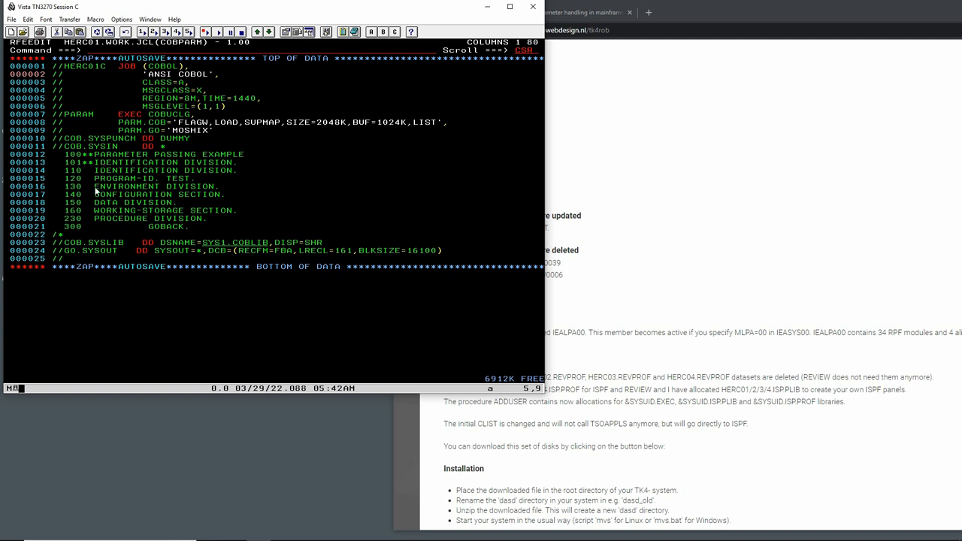
mouse_move(120, 177)
text(PAR)
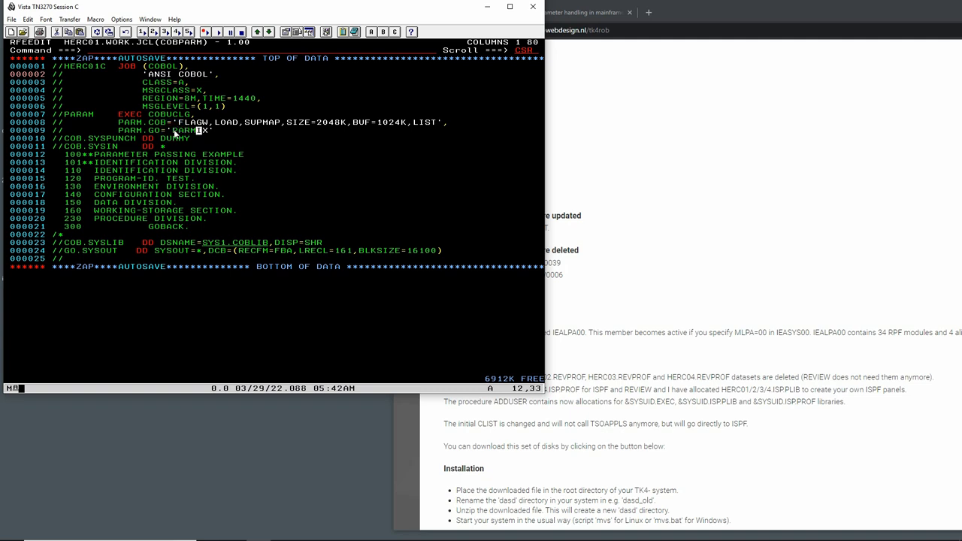
Overtype the PARM.GO value with TOSHI to test it before restoring it
text(1)
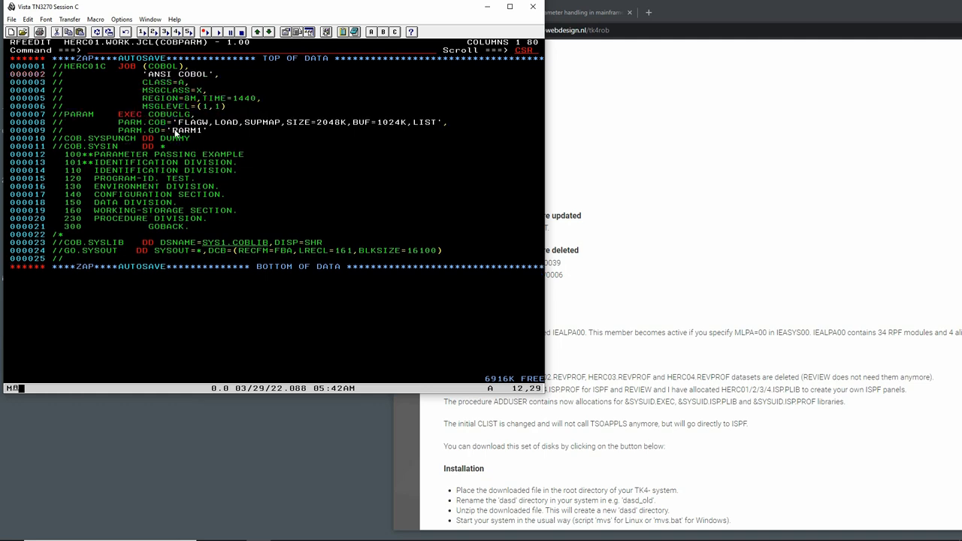
text(TOSHIX)
text(170)
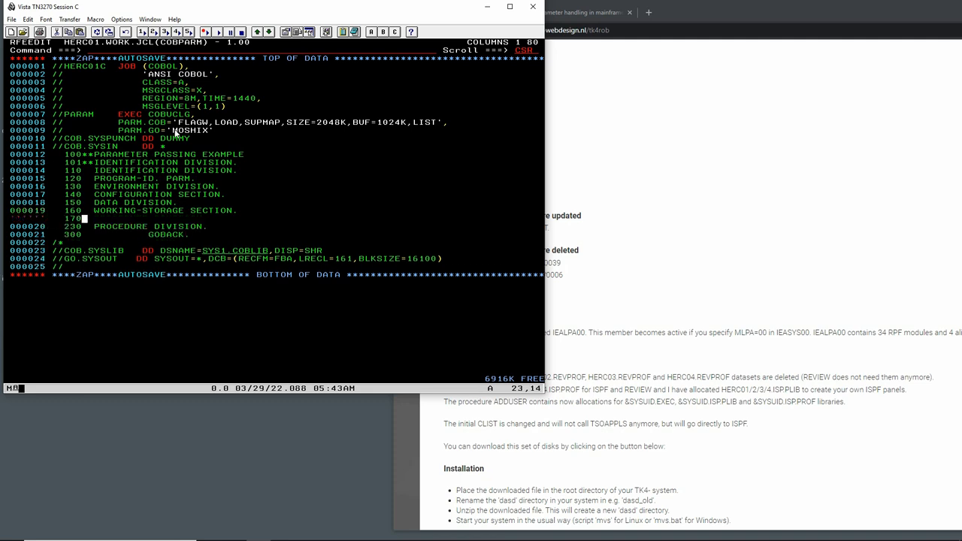
Add LINKAGE SECTION with 01 PARM-BUFFER and 05 PARM-LENGTH PIC S9(4) COMP., starting the next 05 item
text(LINKAGE SECTION.)
text(180)
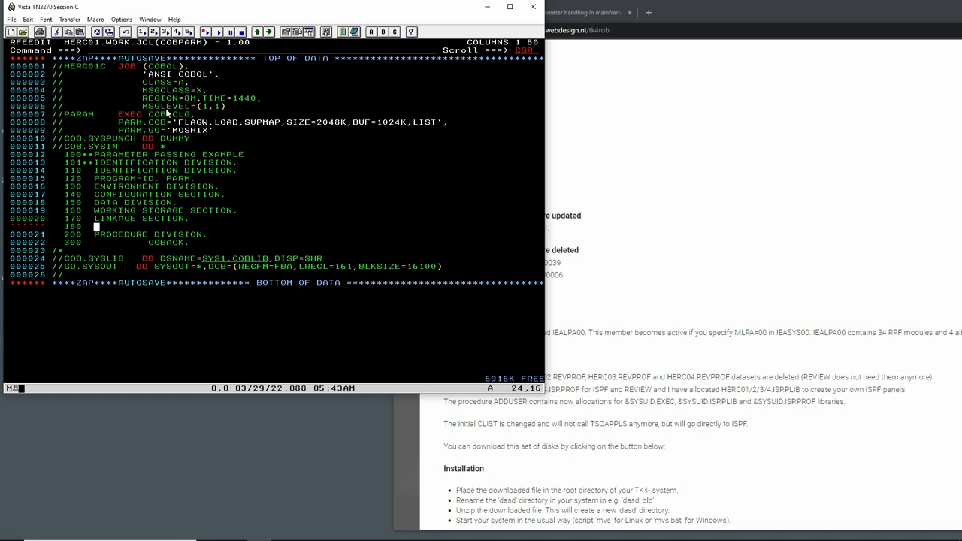
mouse_move(84, 174)
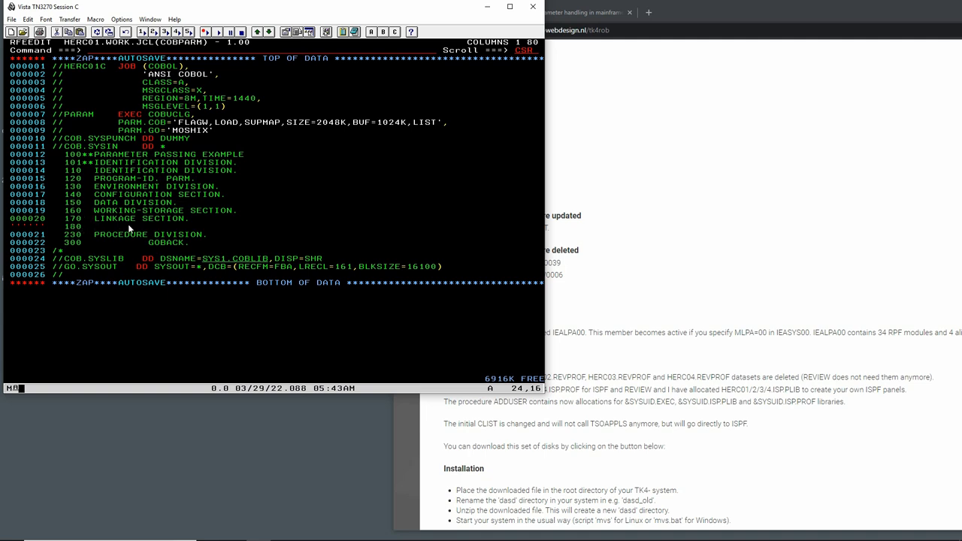
text(01   PARM-BUFFER.)
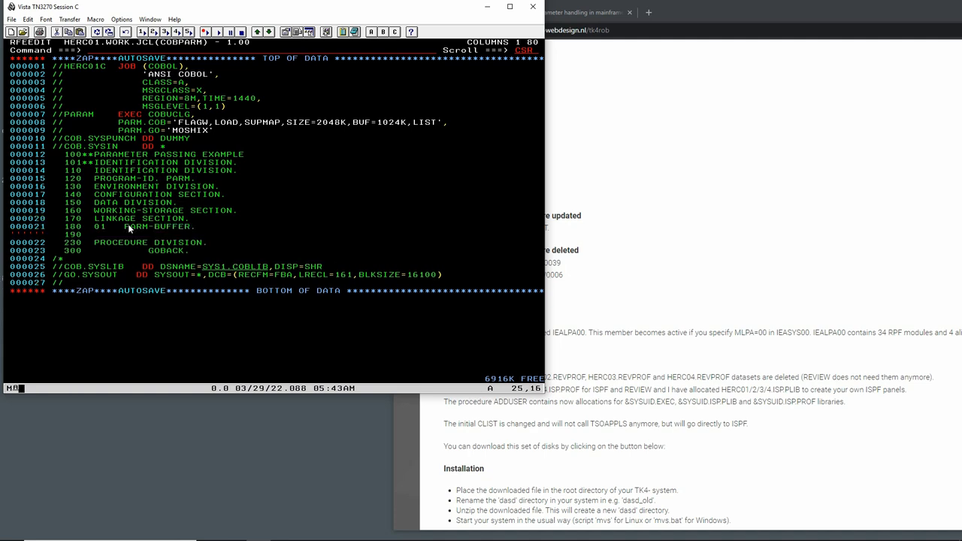
text(05 PARM-LENGTH)
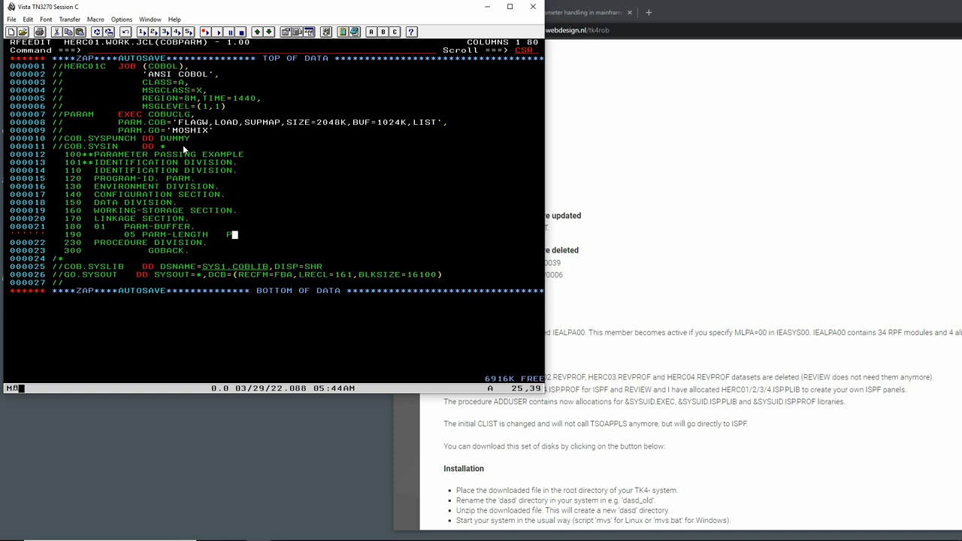
text(PIC S9(4)
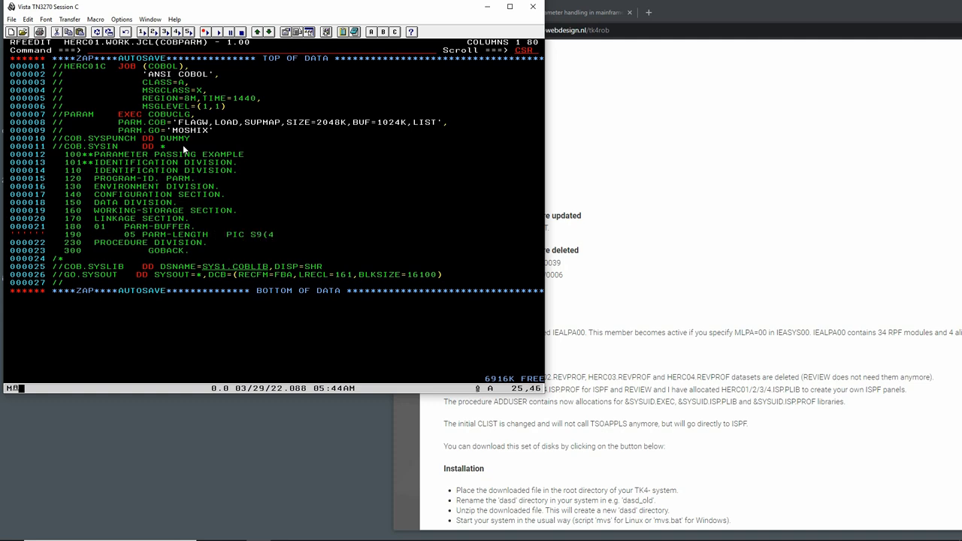
text(())
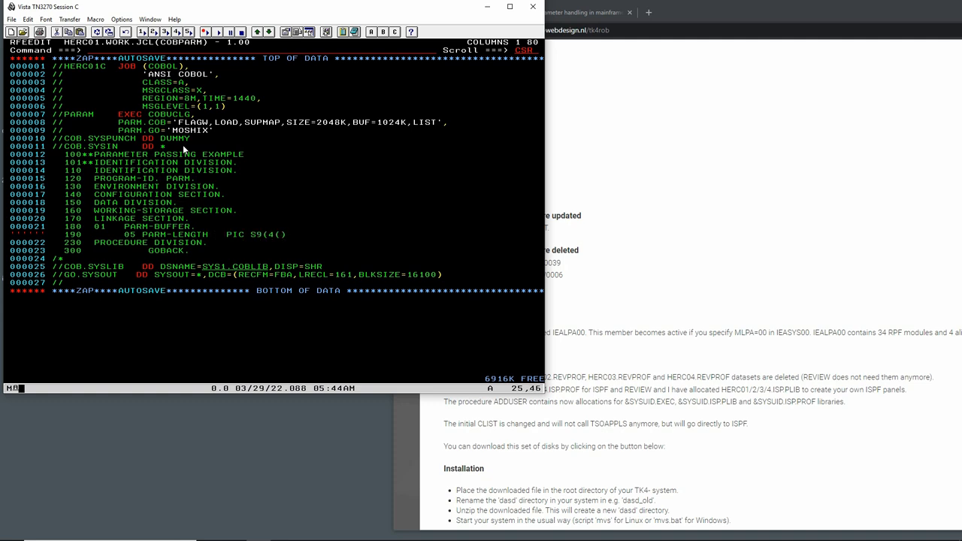
text())
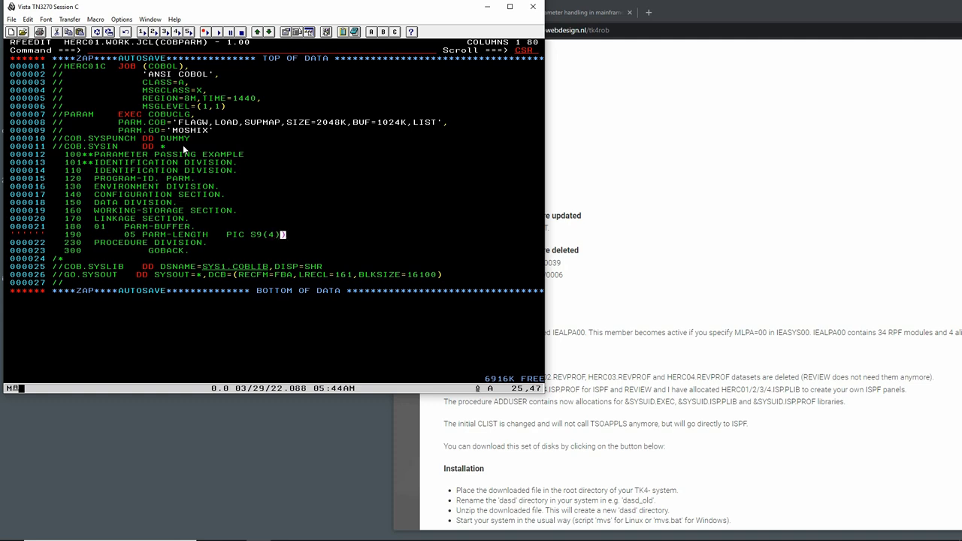
text(COMP.)
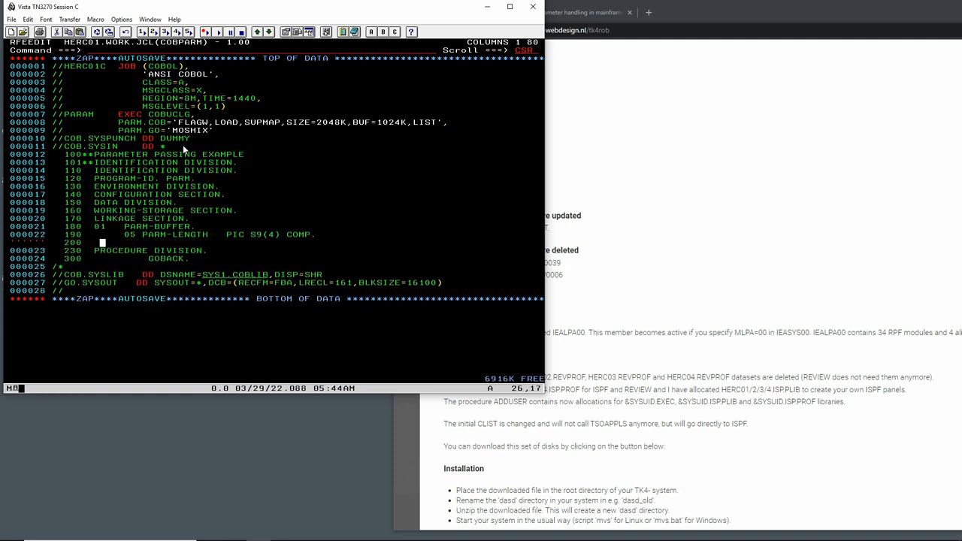
text(05 PARM-)
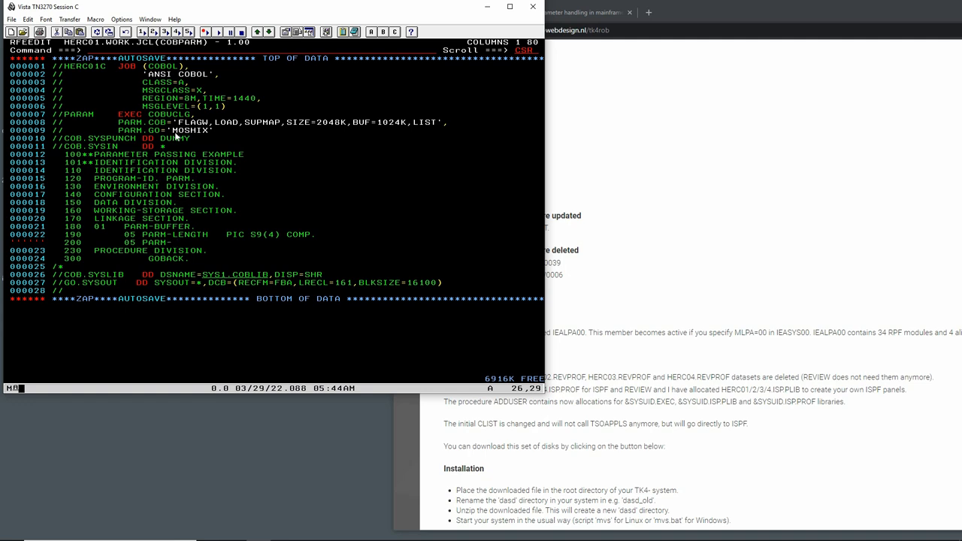
mouse_move(190, 202)
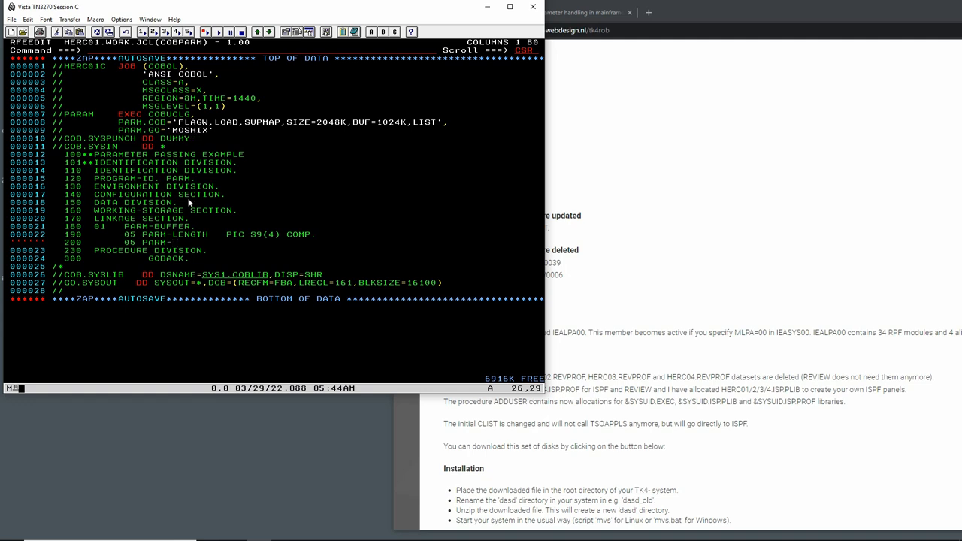
Complete 05 PARM-DATA and SAVE the member
text(DATA.)
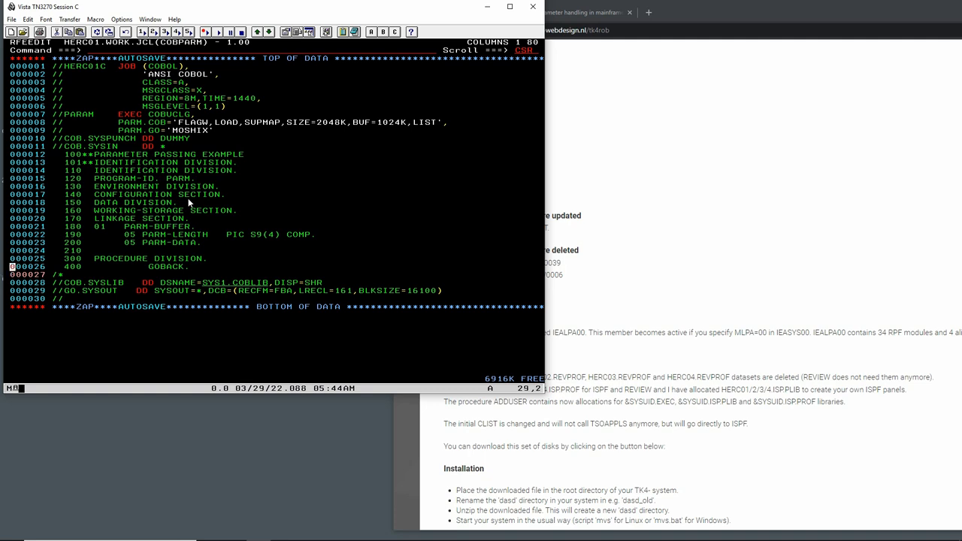
text(SAVE)
click(297, 249)
text(       10 NUMB          PIC)
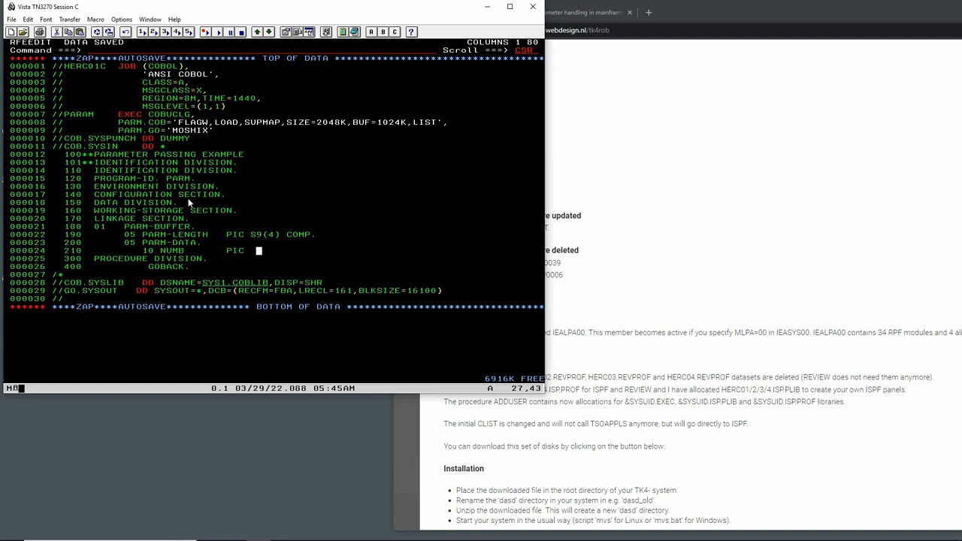
Add 10 NUMB PIC X(6). and 10 FILLER PIC X(100). under PARM-DATA
text(X()
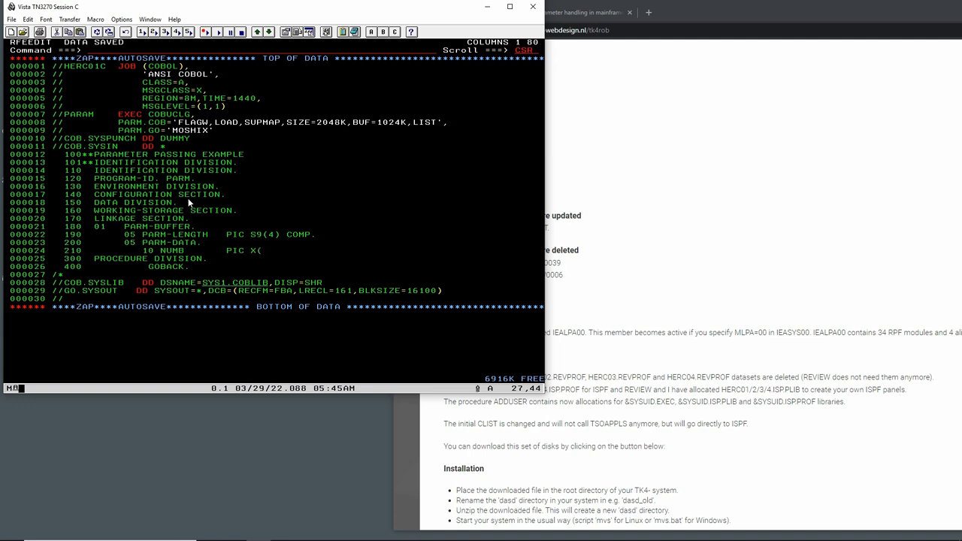
text(6).)
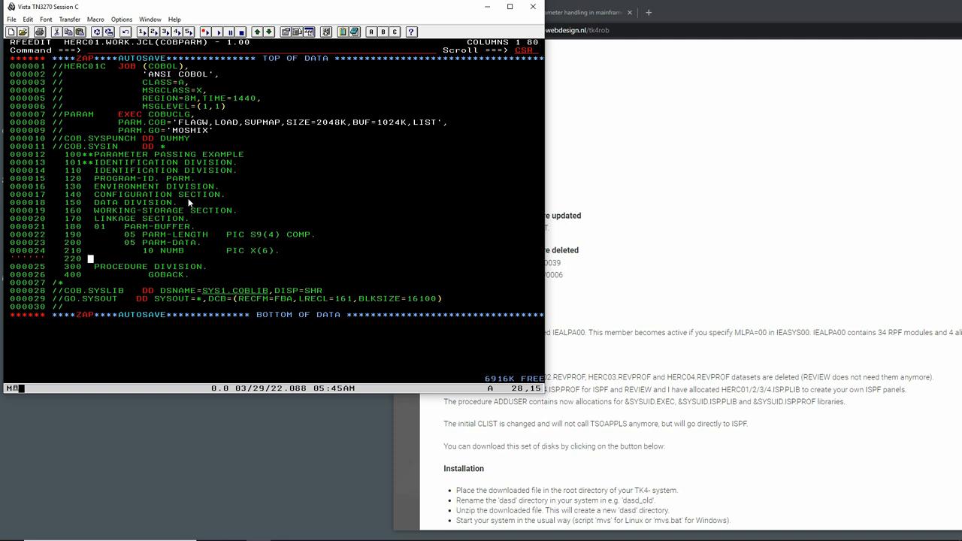
text(10 FI)
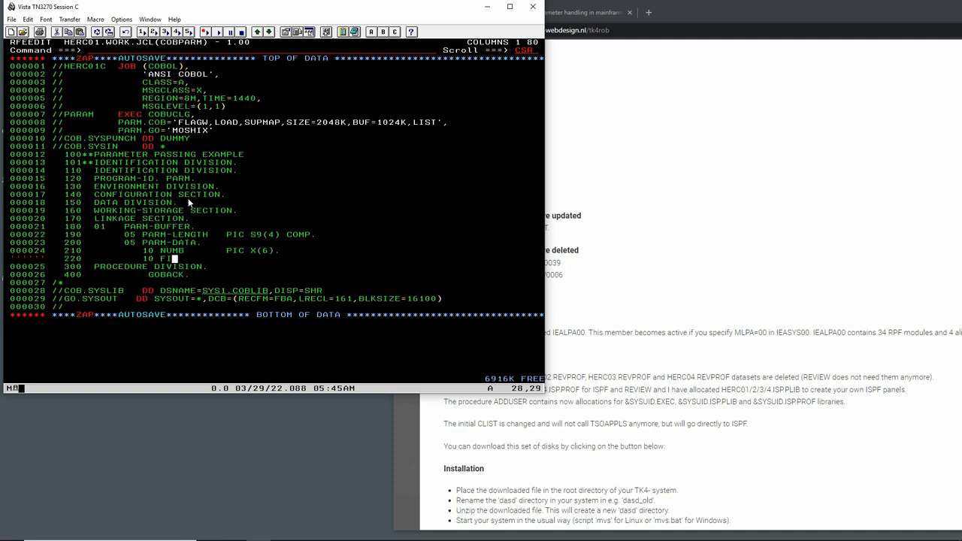
text(LLER     PIC)
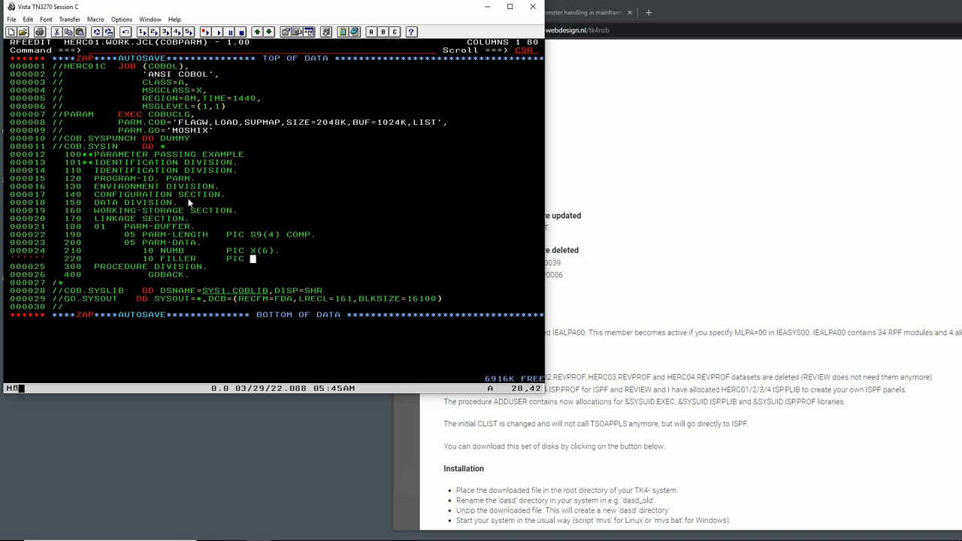
text(X(100).)
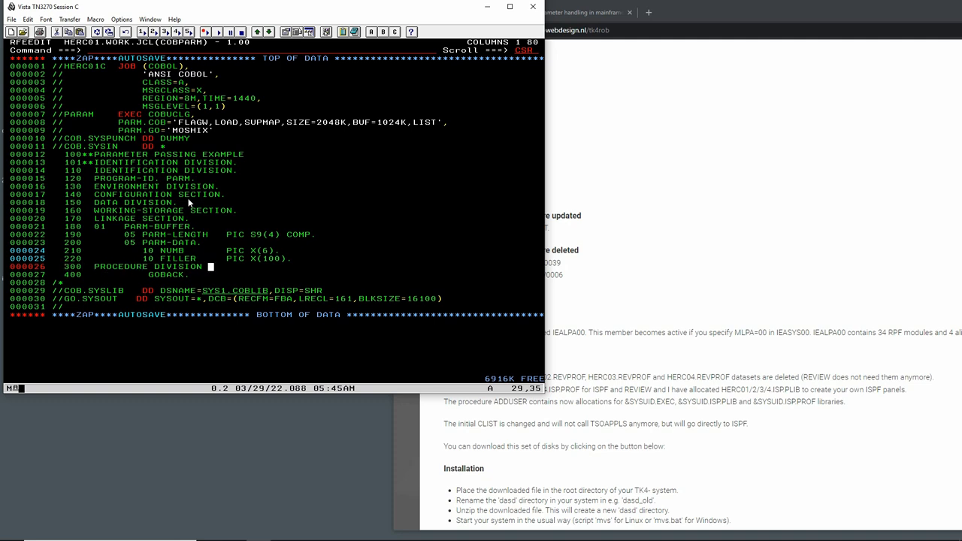
Make PROCEDURE DIVISION read USING PARM-BUFFER and add a MAINLINE SECTION line
text(USING PARM-BUFFER.)
text(310)
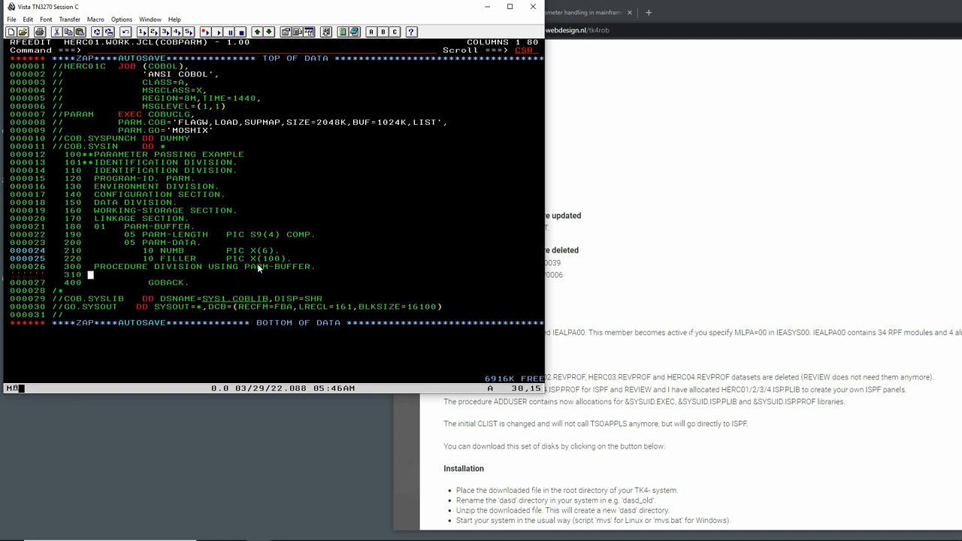
text(M)
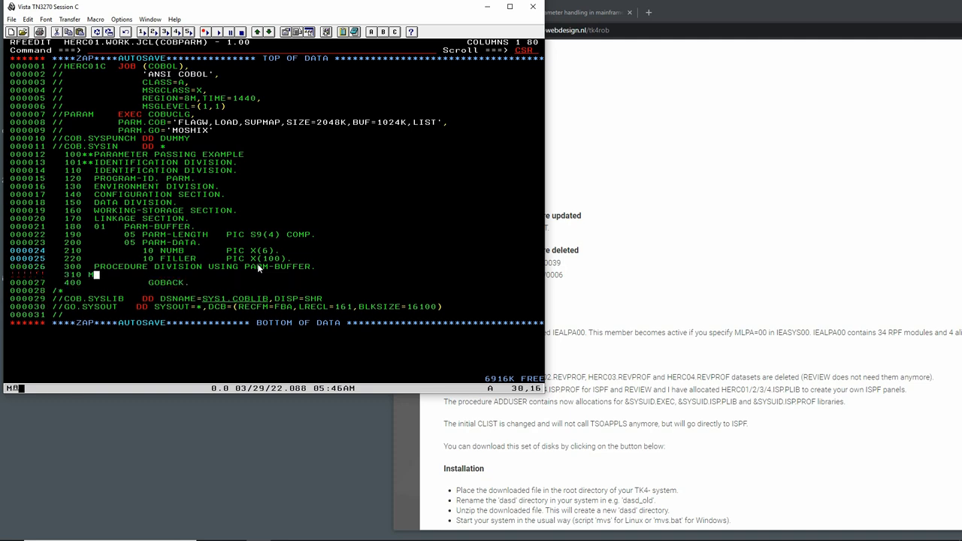
text(AIN)
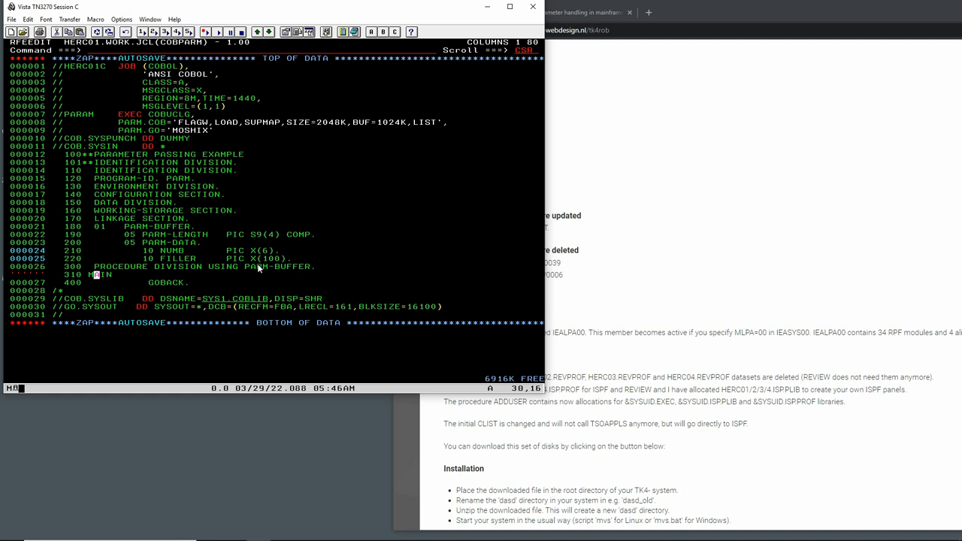
text(LINE SECTION.)
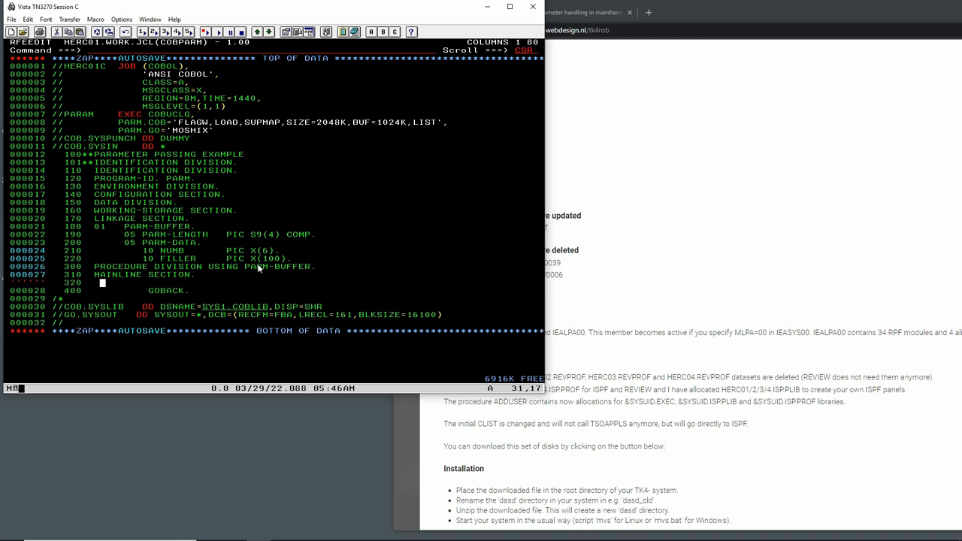
Add DISPLAY 'LENGTH: ' PARM-LENGTH to the MAINLINE code
text(DISPLAY)
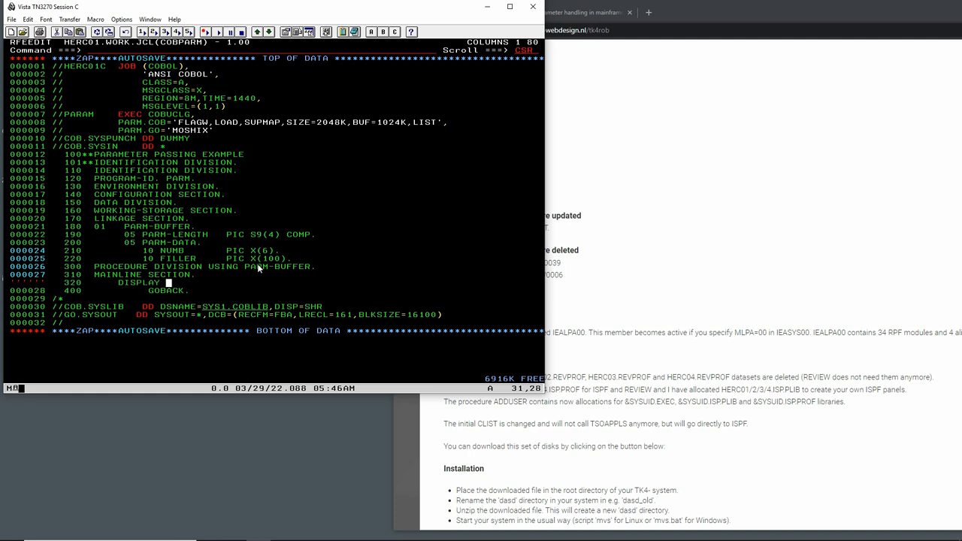
text('LENGTH)
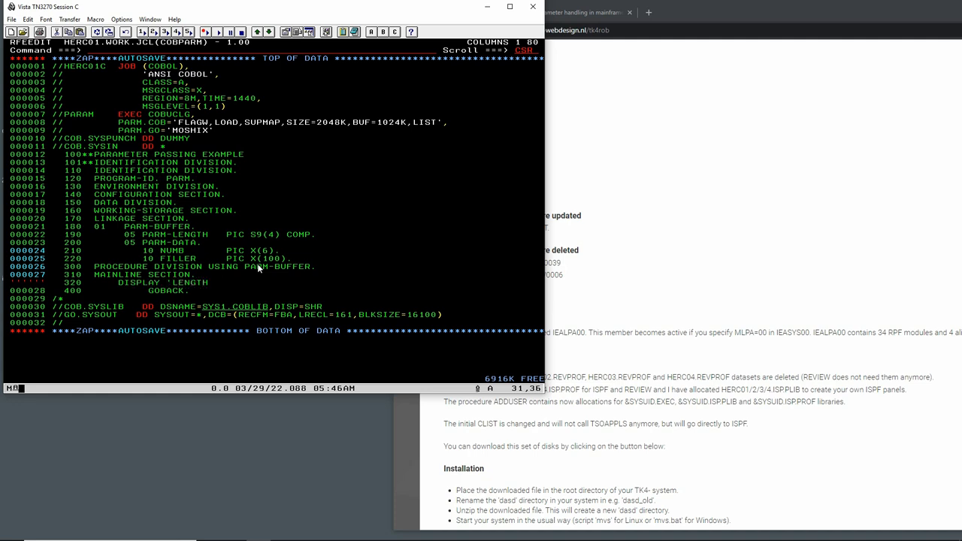
mouse_move(159, 282)
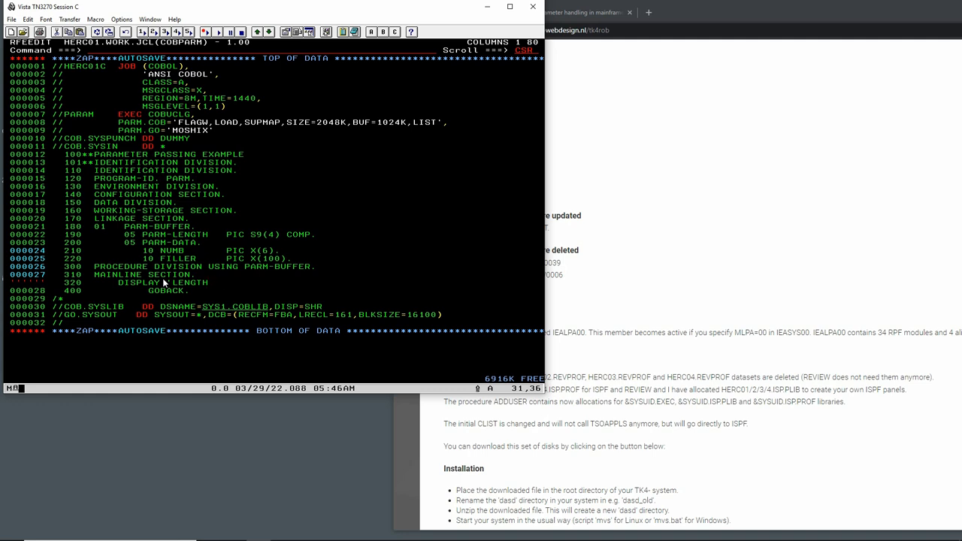
mouse_move(162, 282)
text(:   )
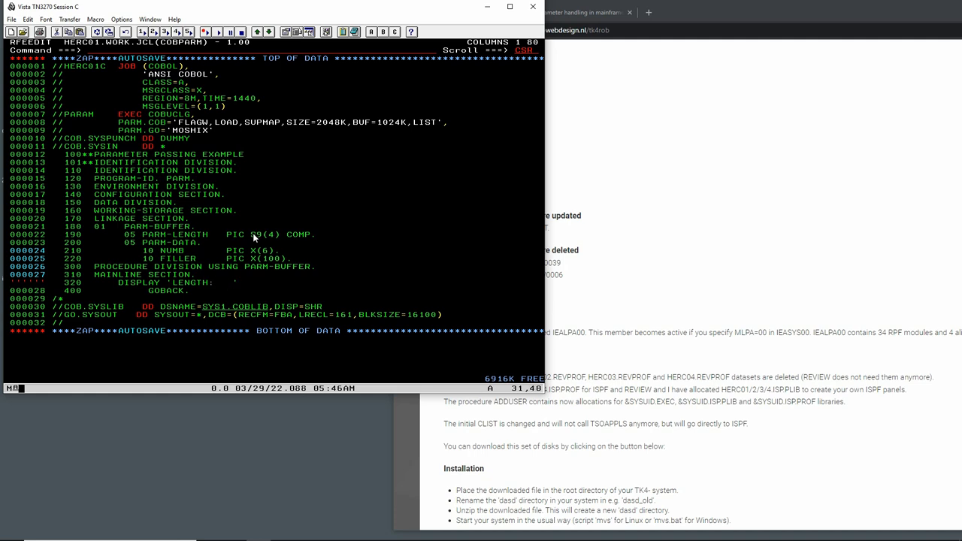
text(PARM)
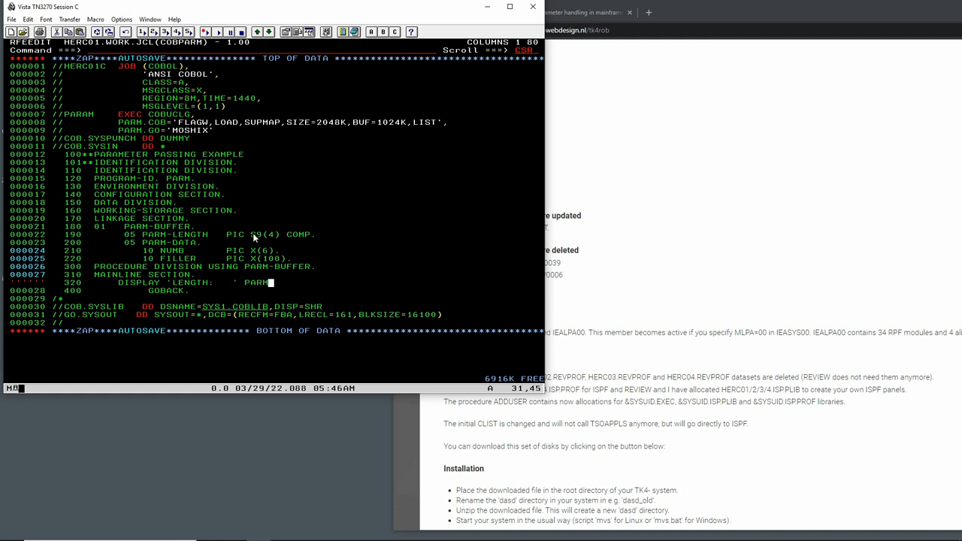
text(-LENGTH.)
text(330      DISPLAY)
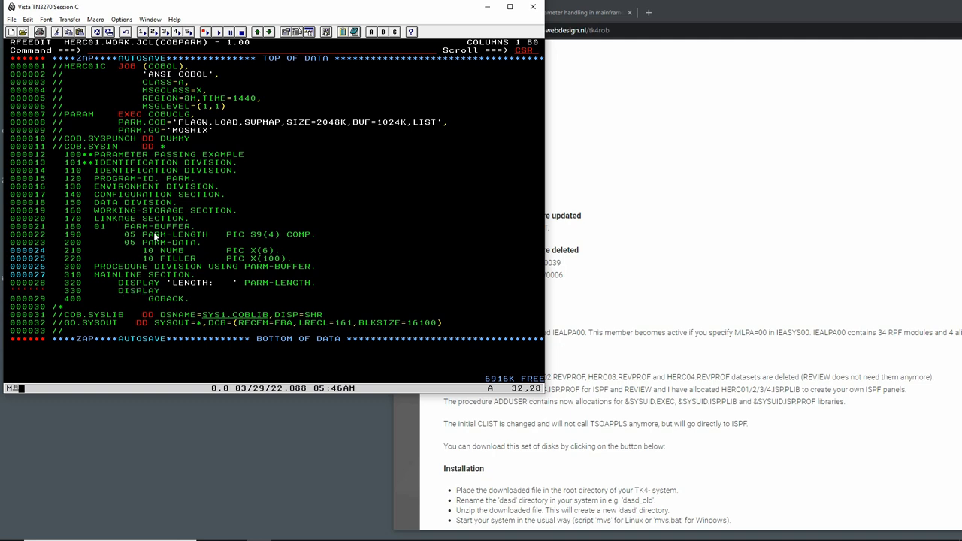
Add DISPLAY 'PAYLOAD: ' NUMB OF PARM-DATA. and a MAINLINE-EXIT line before GOBACK
text(PAYLOAD:  ')
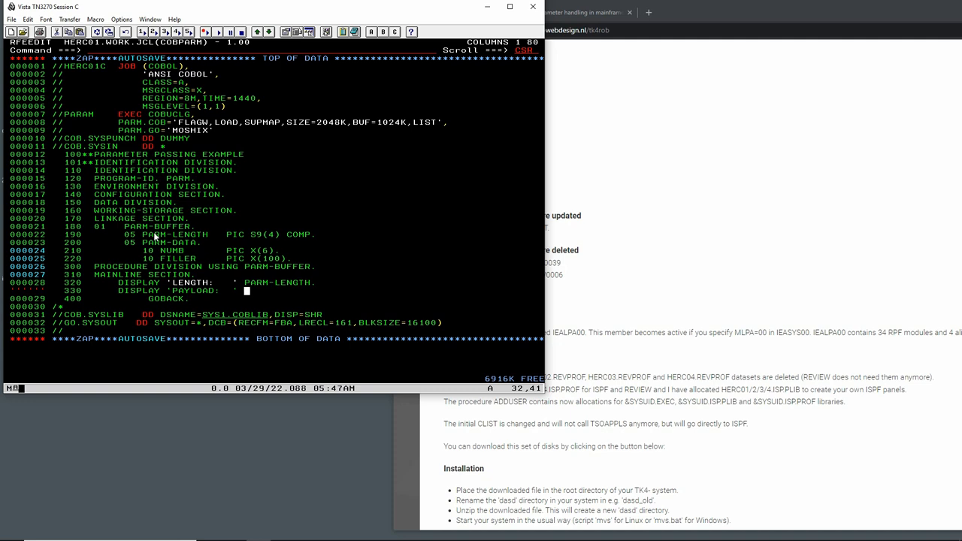
mouse_move(164, 254)
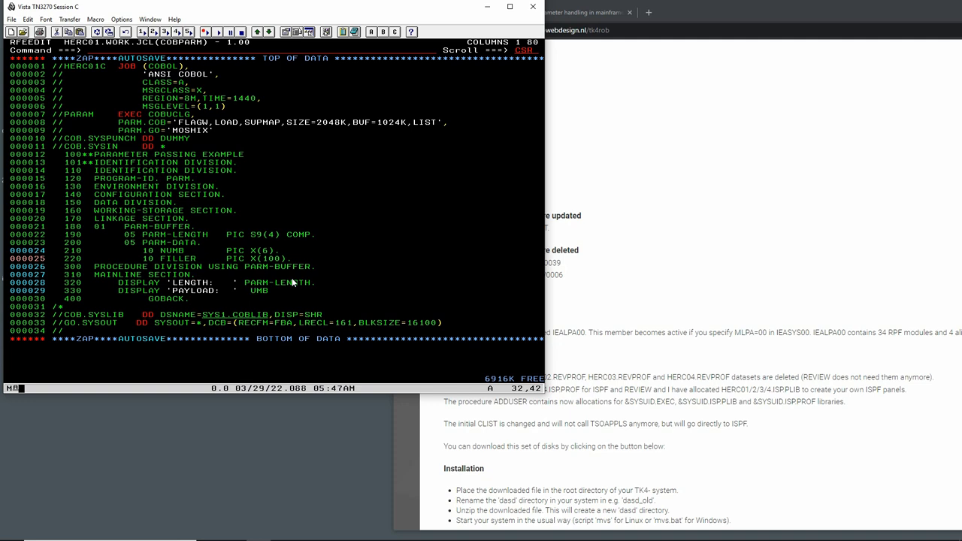
text(NUMB)
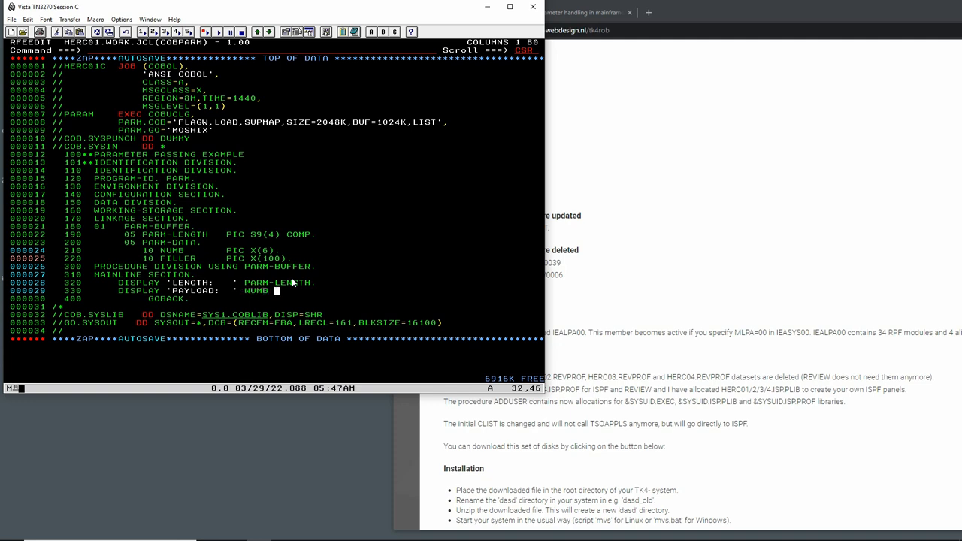
text(OF PARM-DATA.)
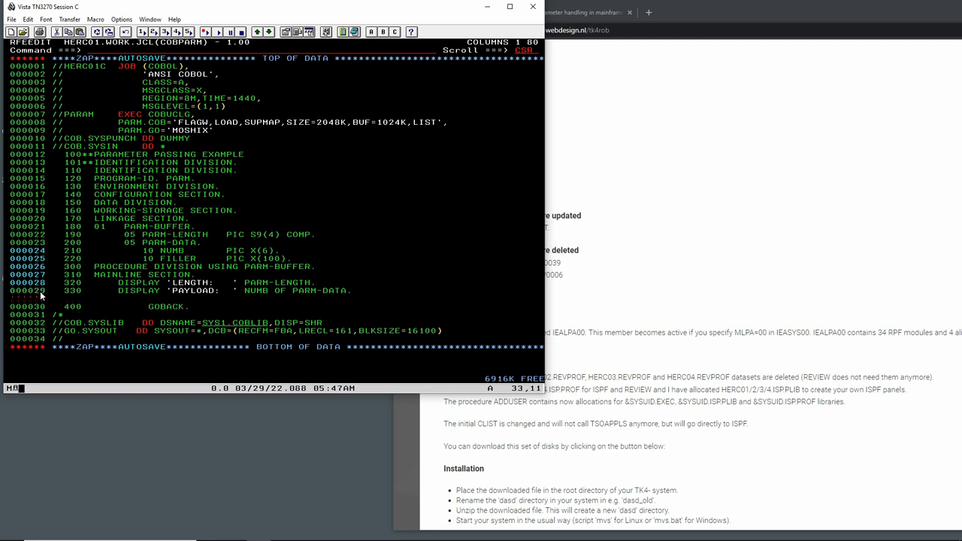
text(NA)
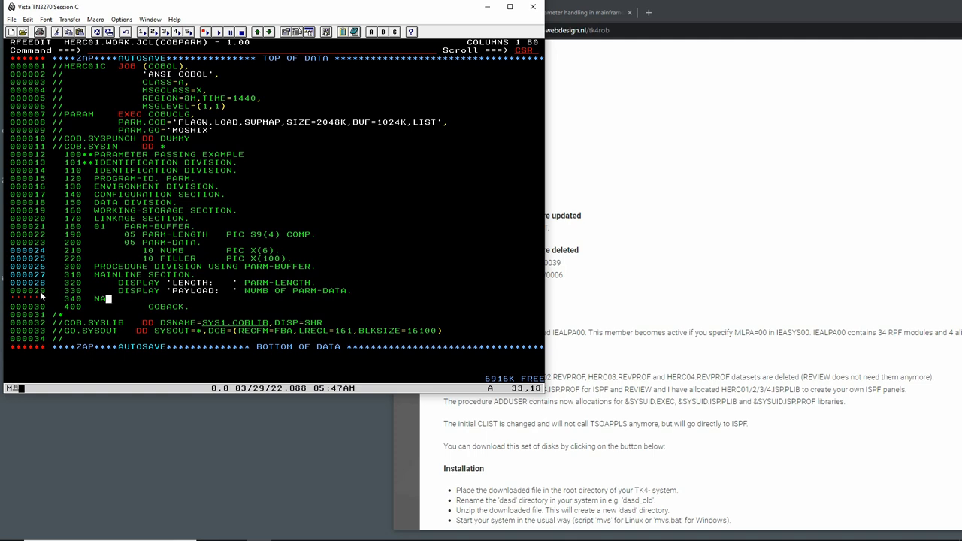
text(MAINGLINE-EXIT.)
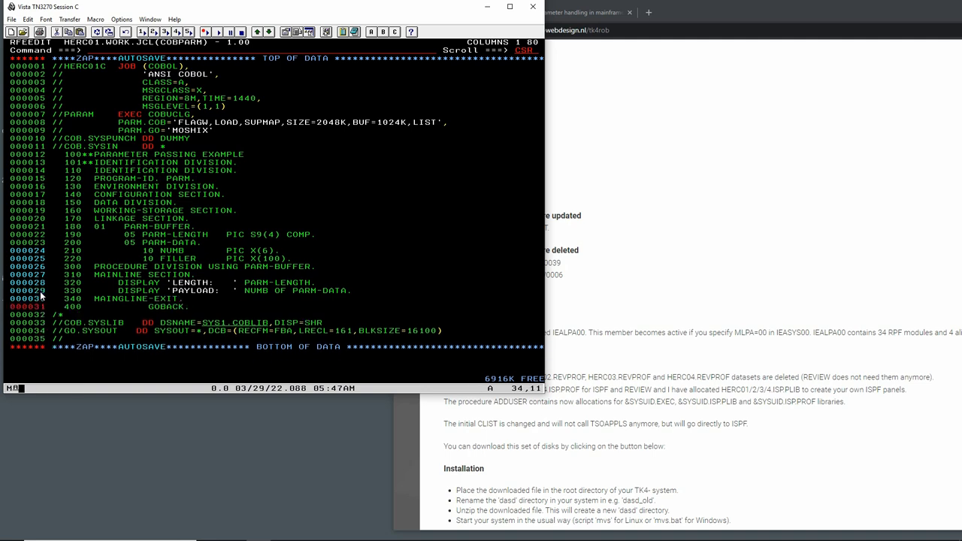
mouse_move(78, 309)
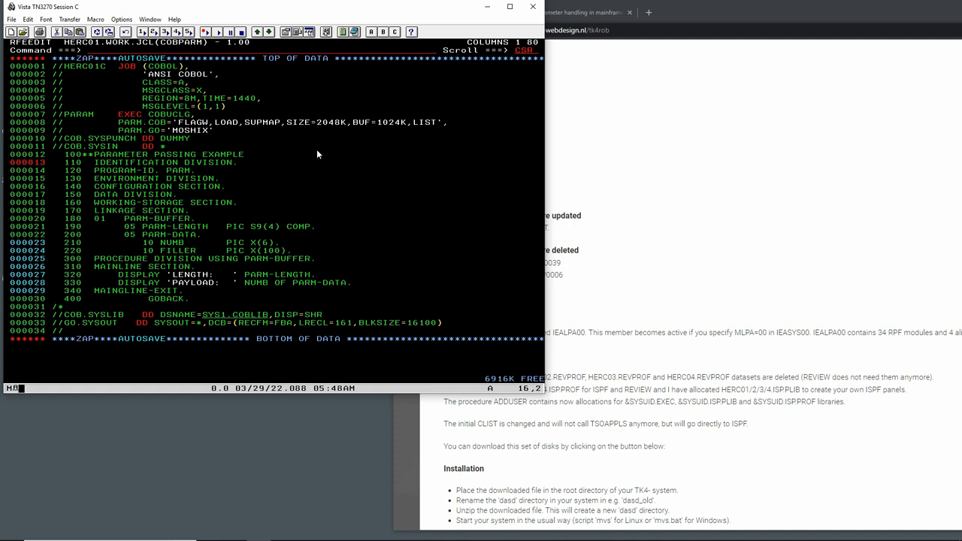
Delete the duplicate commented IDENTIFICATION DIVISION line and review the source
double_click(177, 170)
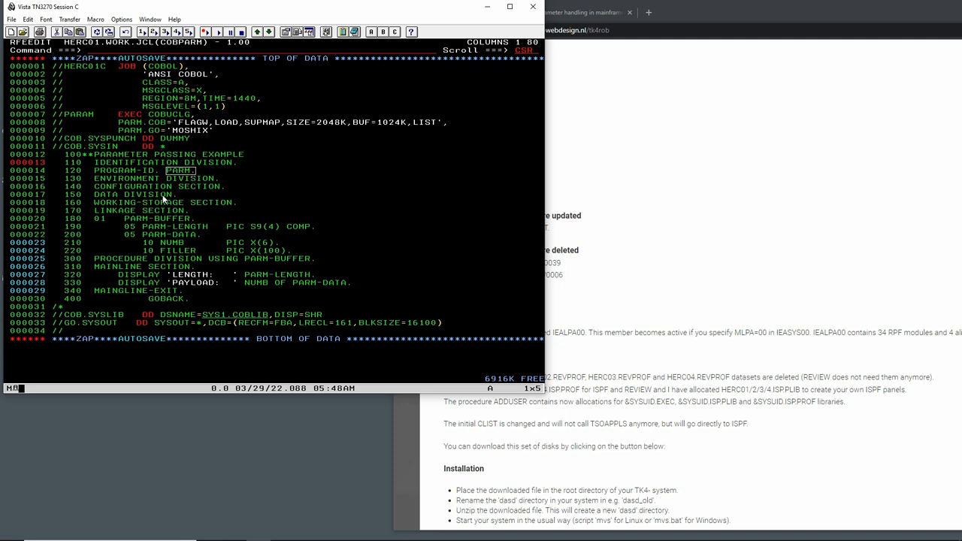
mouse_move(193, 205)
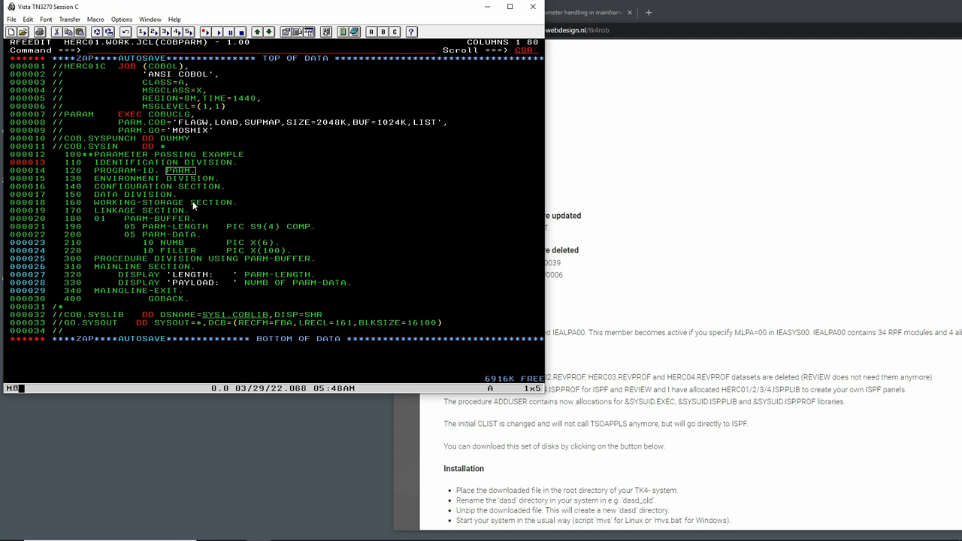
mouse_move(153, 216)
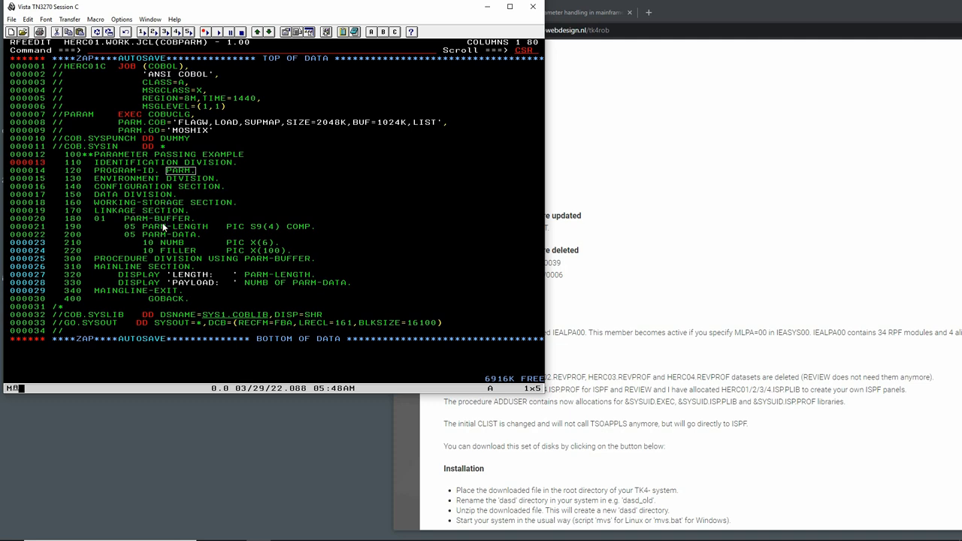
mouse_move(147, 225)
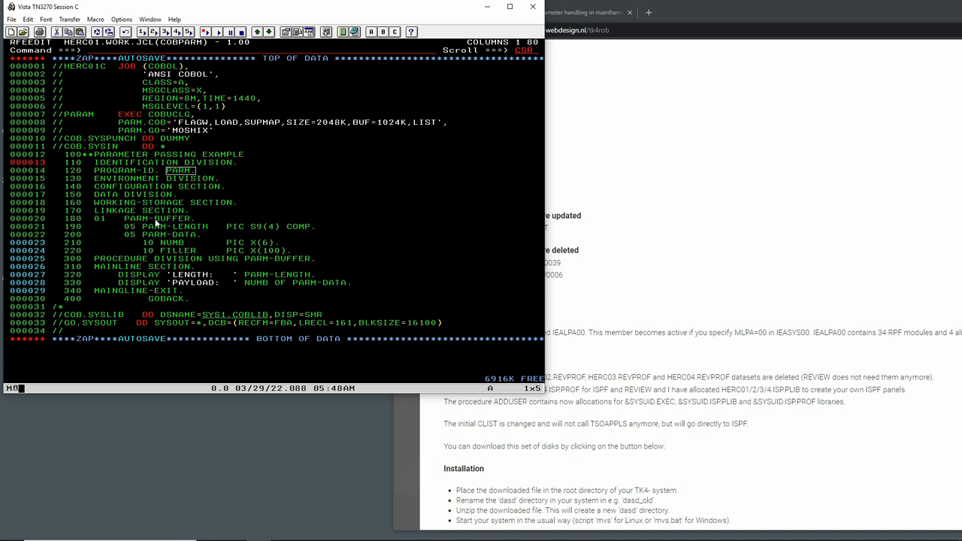
mouse_move(147, 225)
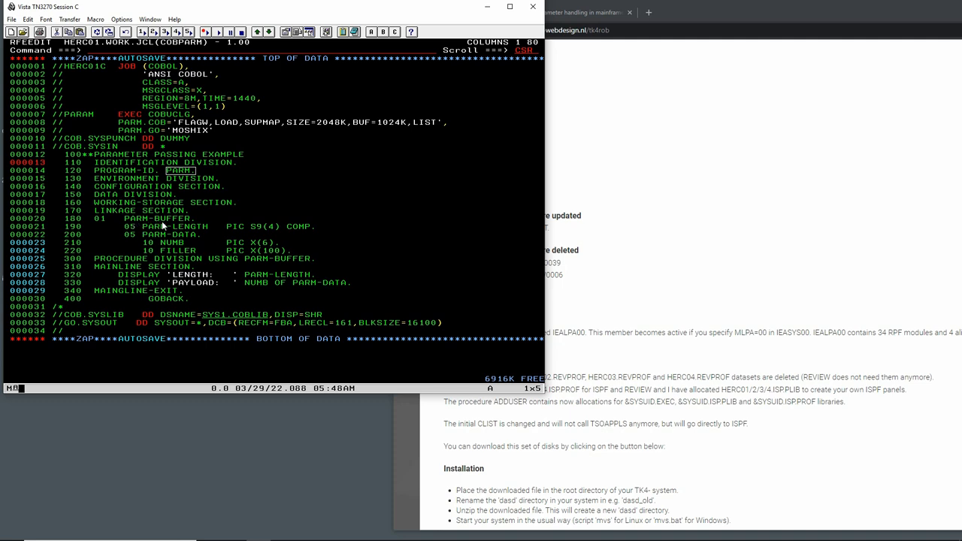
mouse_move(233, 225)
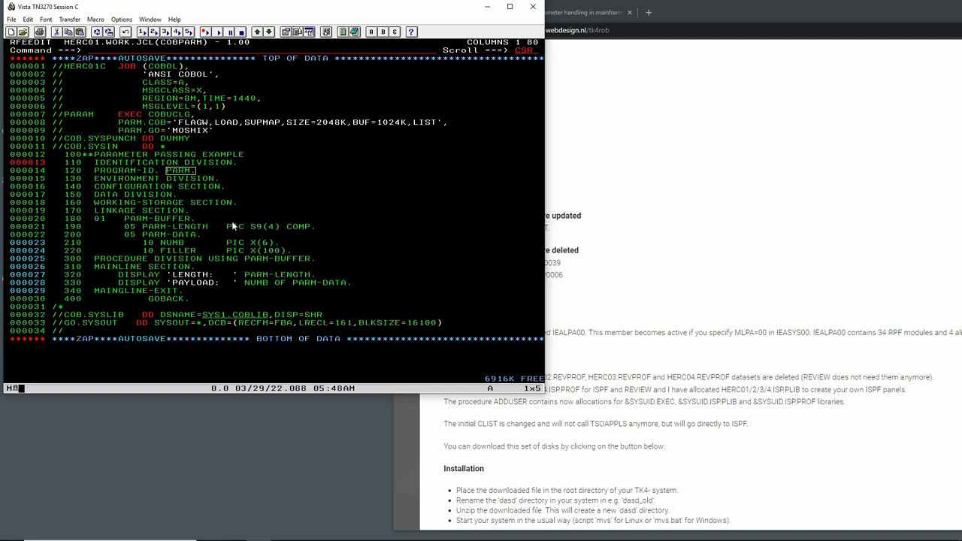
mouse_move(300, 231)
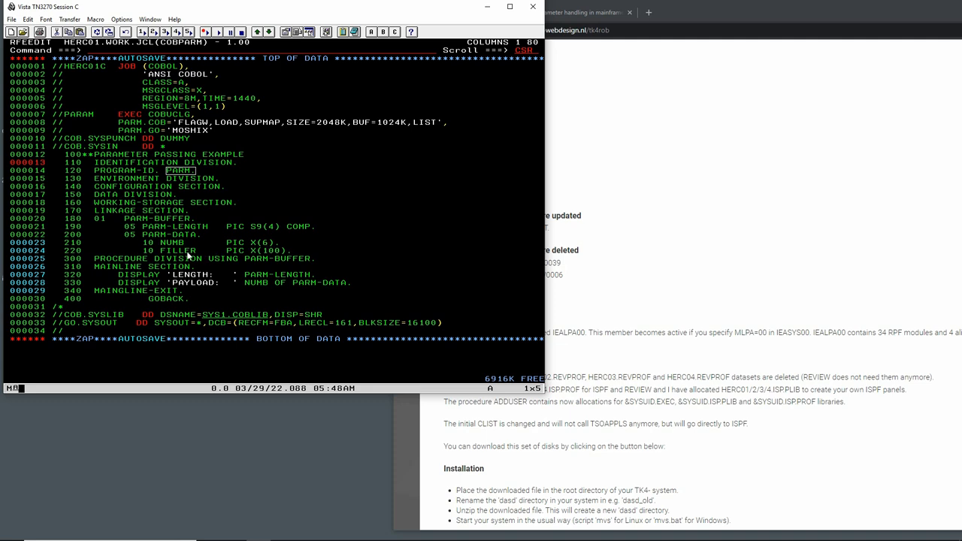
mouse_move(274, 249)
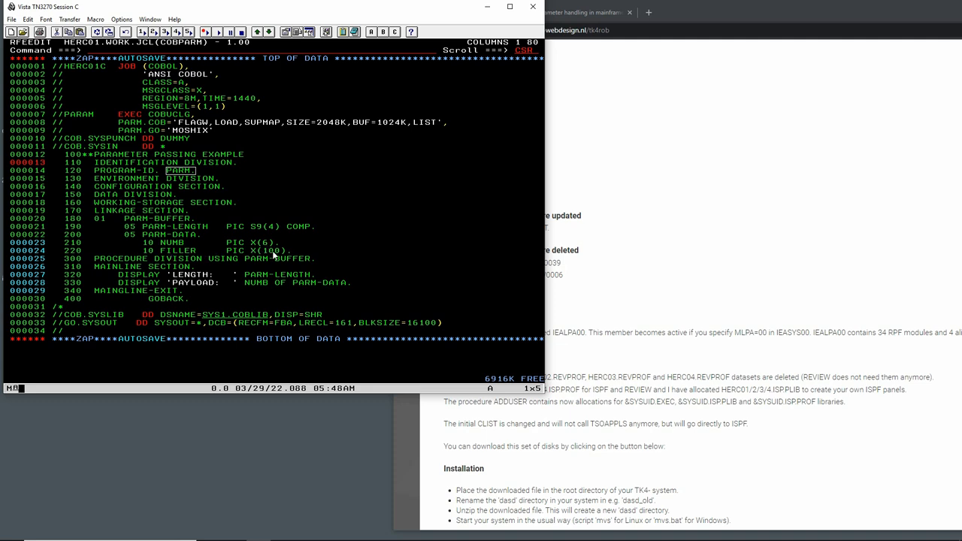
mouse_move(229, 268)
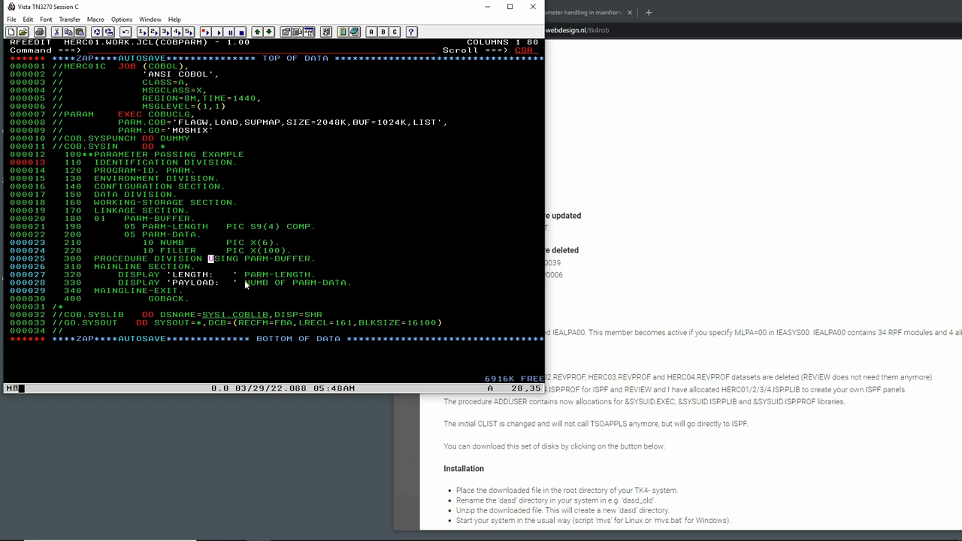
mouse_move(154, 294)
text( PARM)
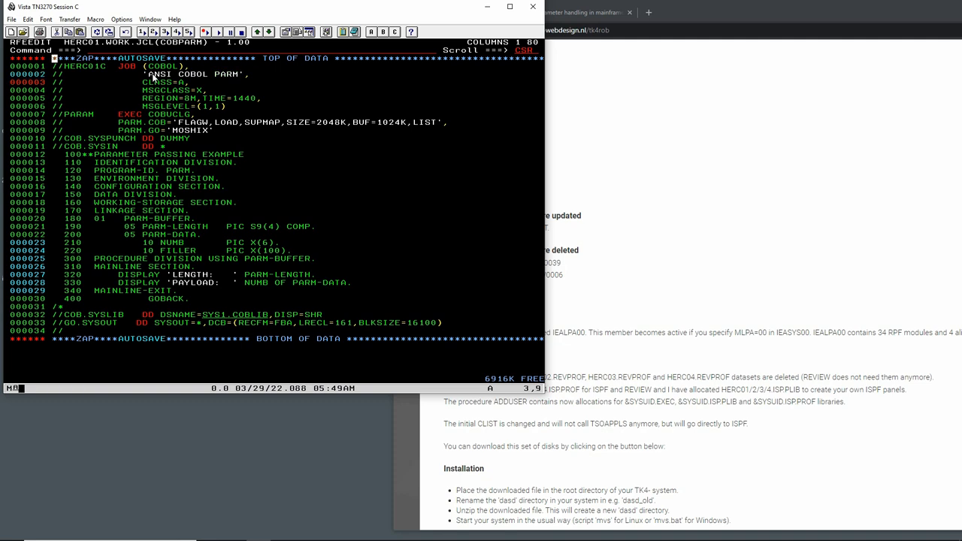
Submit the job with the 'ANSI COBOL PARM' job card and review its RC 0000 log
key(Enter)
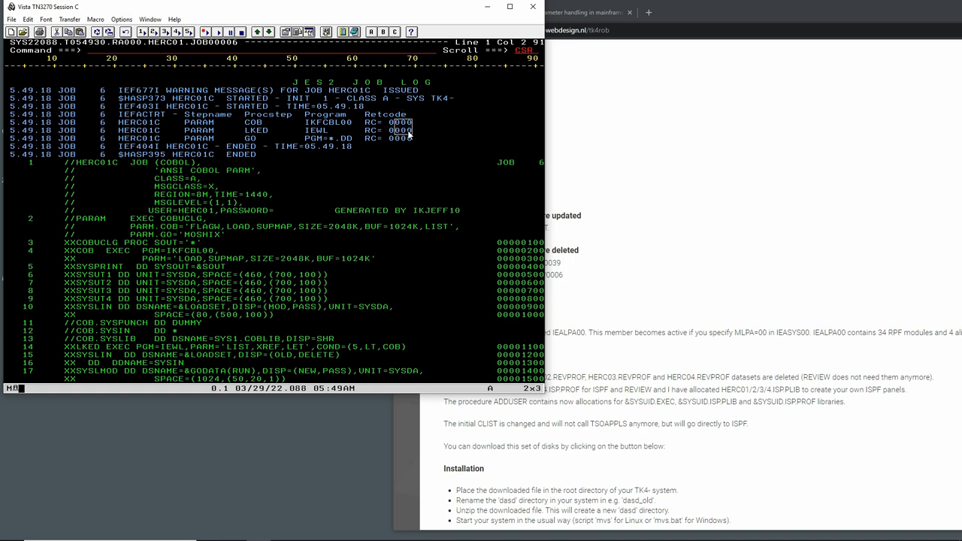
scroll(down, 3)
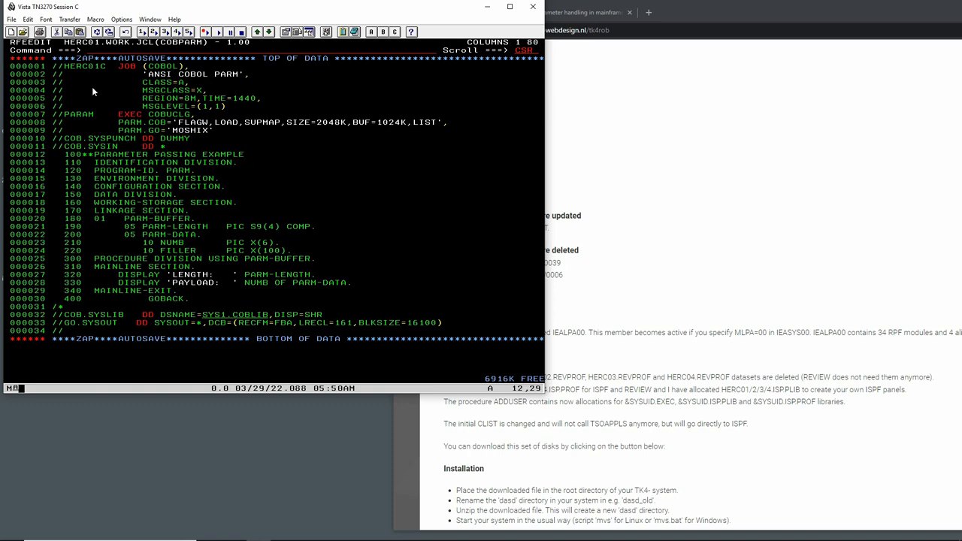
Set PARM.GO to 'YOUTUBE', save the COBPARM member, and resubmit the job
text(YOUTUBE)
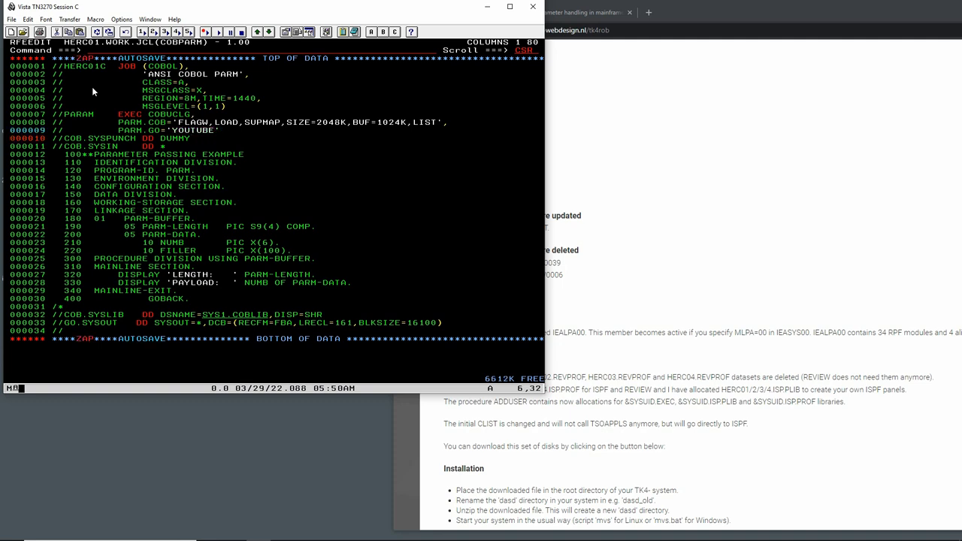
text(SAE)
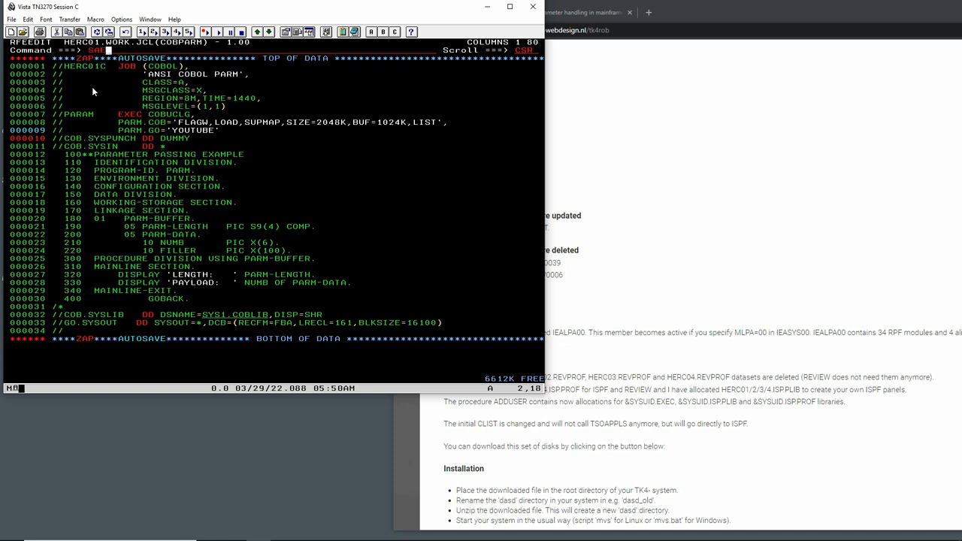
key(Enter)
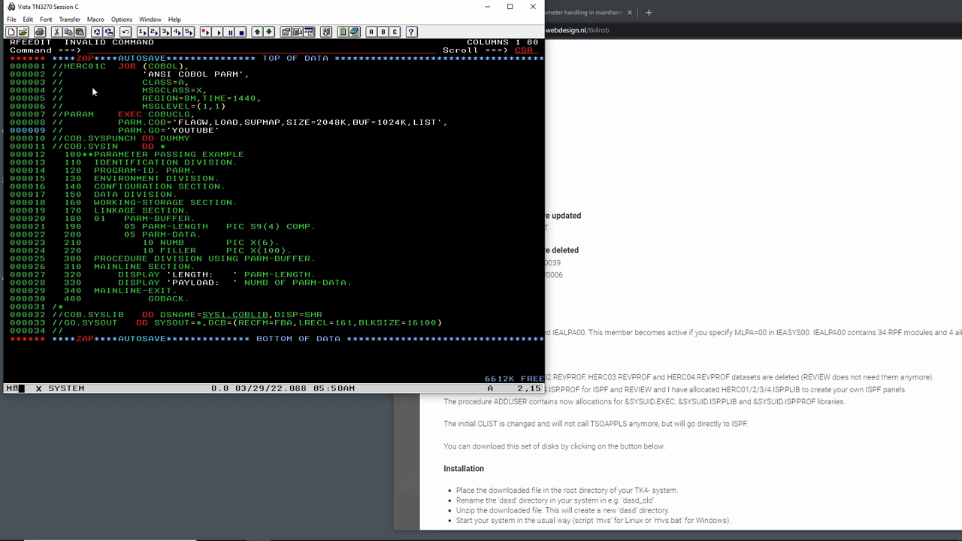
key(Enter)
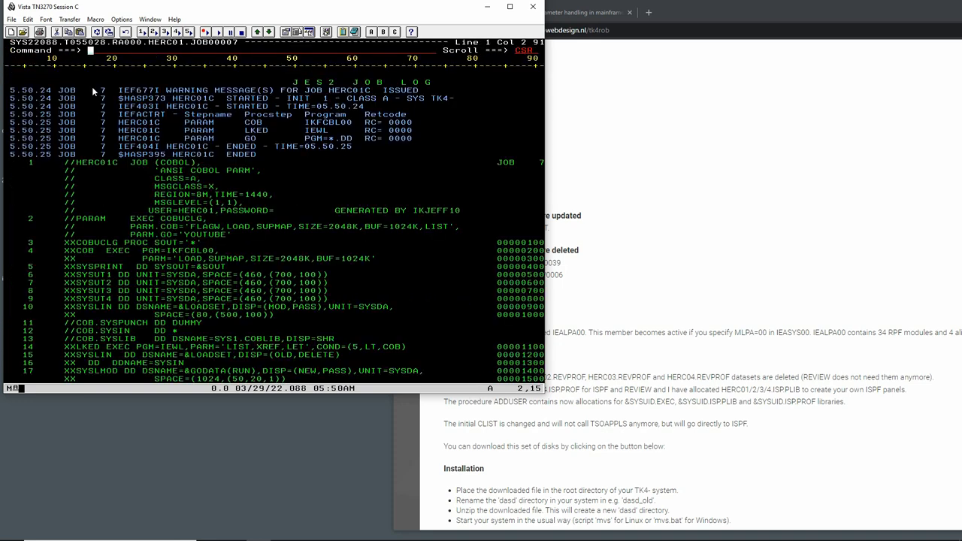
Scroll through the YOUTUBE job's output before leaving the log
scroll(down, 3)
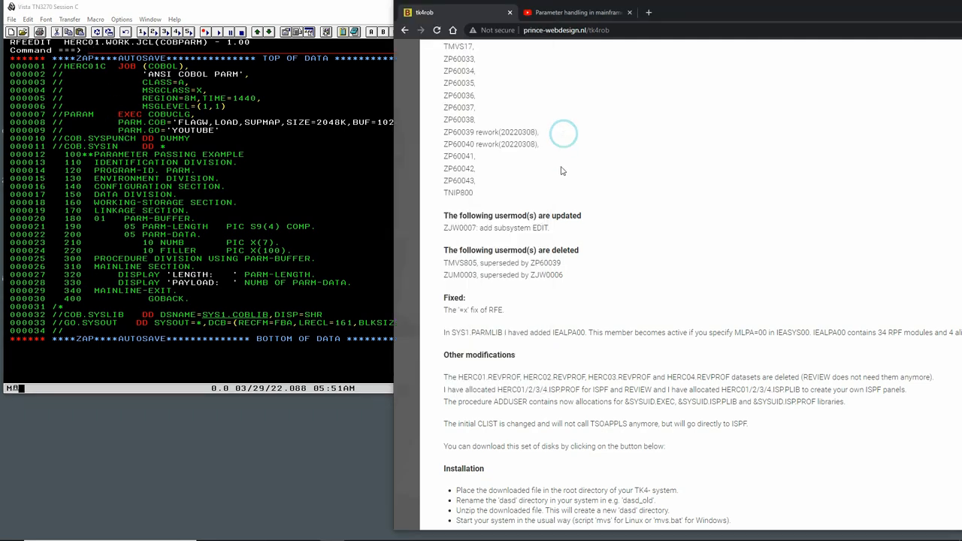
Browse the MVS Turnkey article's component list and open the console monitor user's guide PDF
scroll(up, 3)
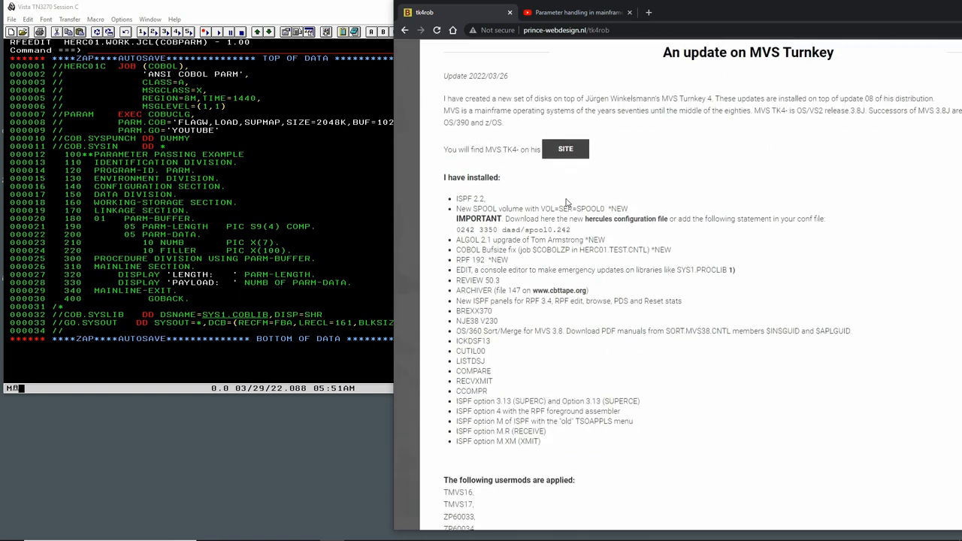
scroll(down, 3)
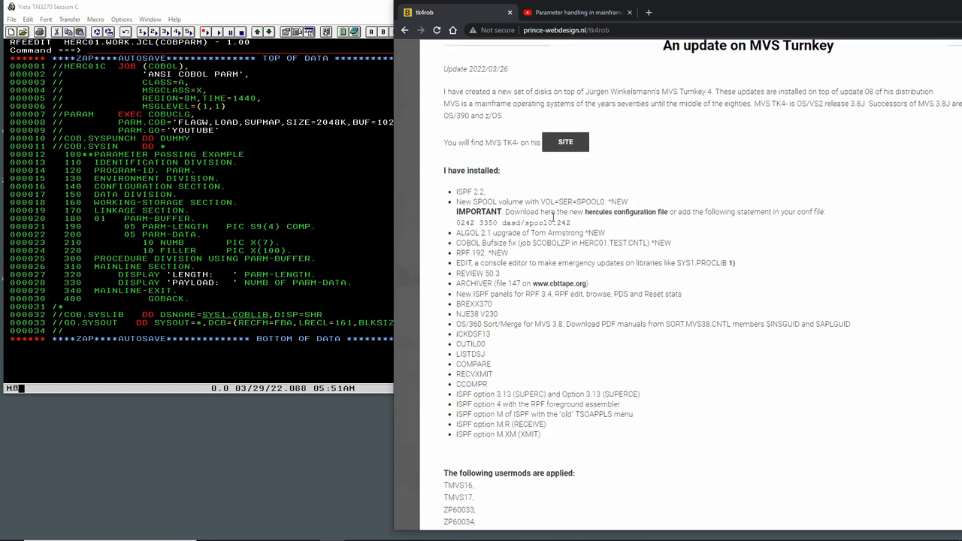
double_click(464, 192)
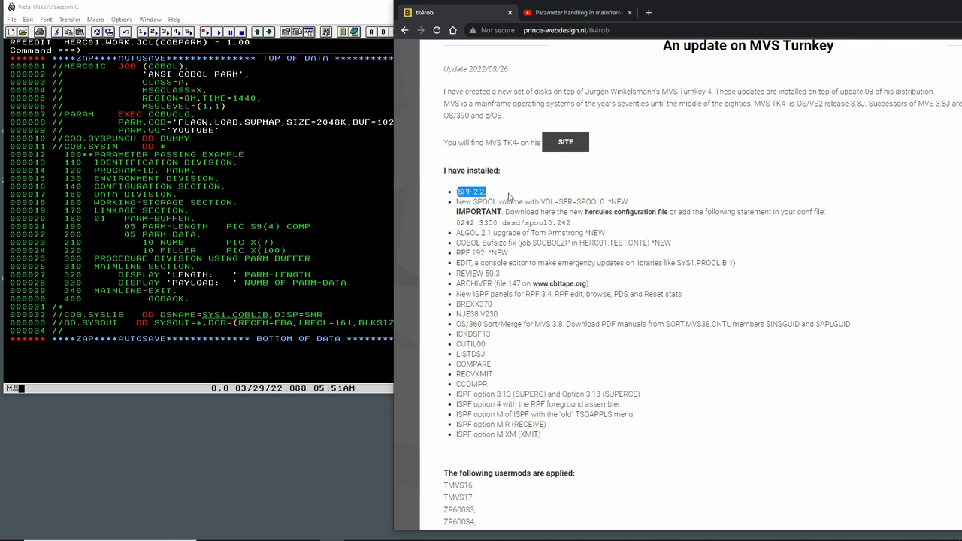
scroll(down, 3)
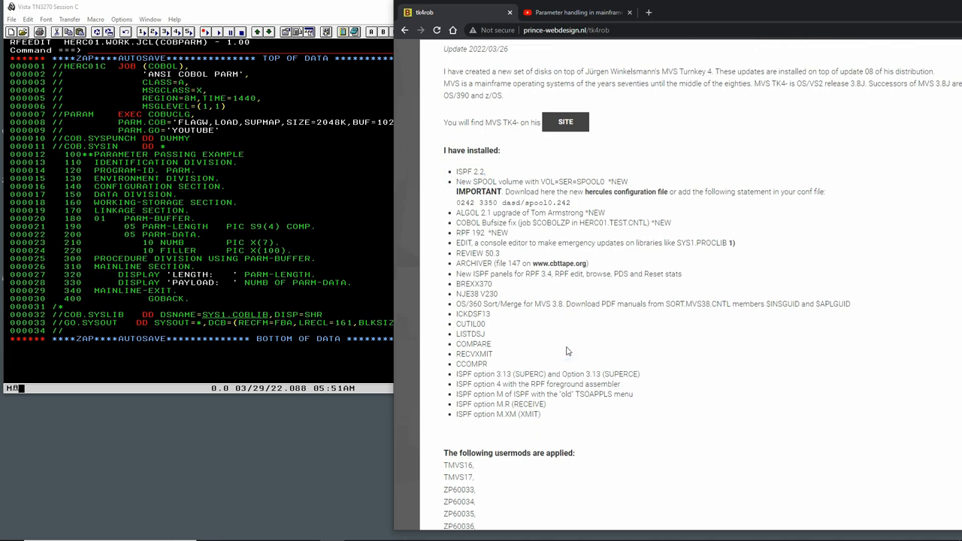
scroll(down, 3)
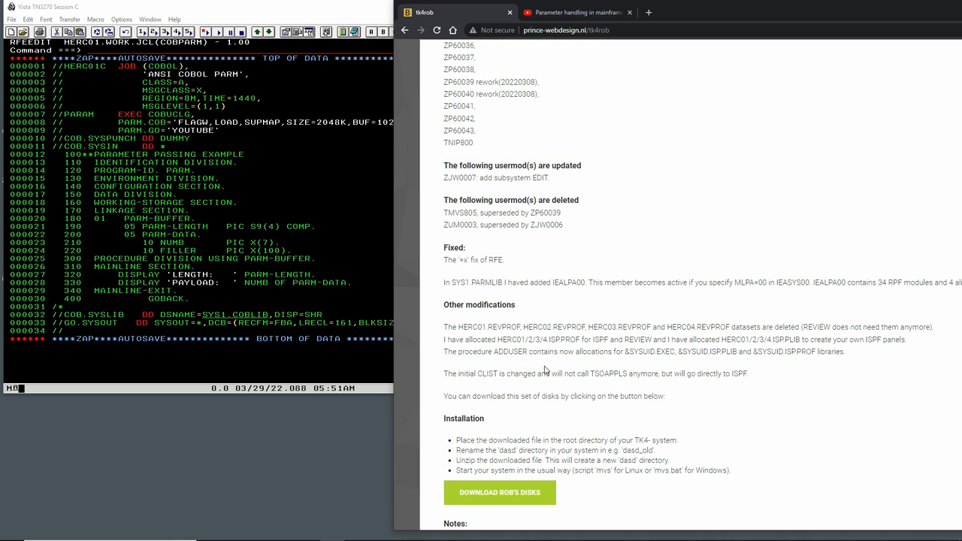
scroll(down, 3)
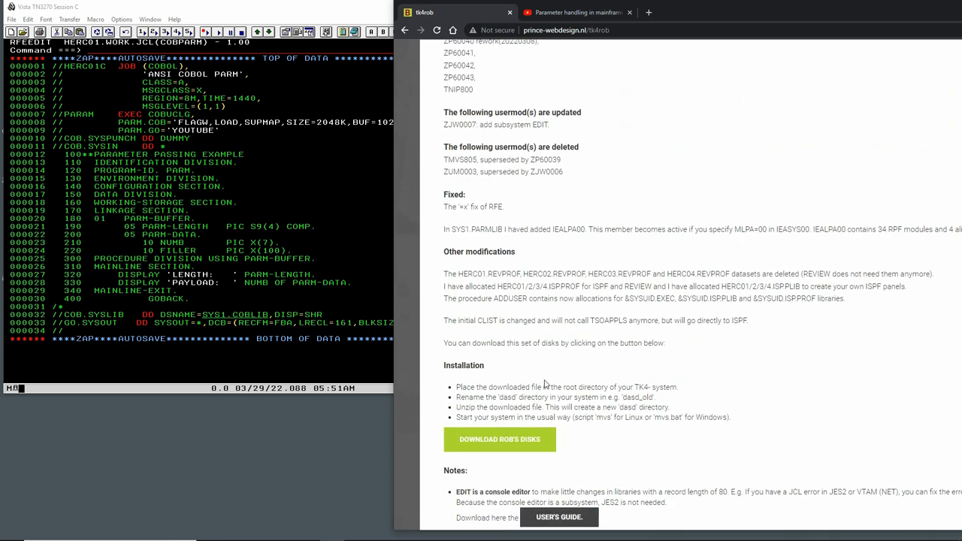
scroll(down, 3)
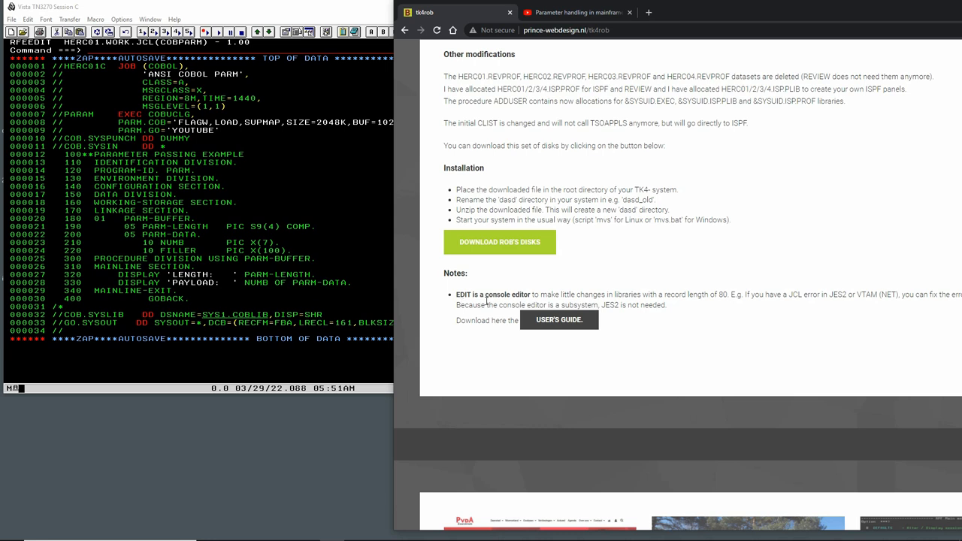
mouse_move(665, 291)
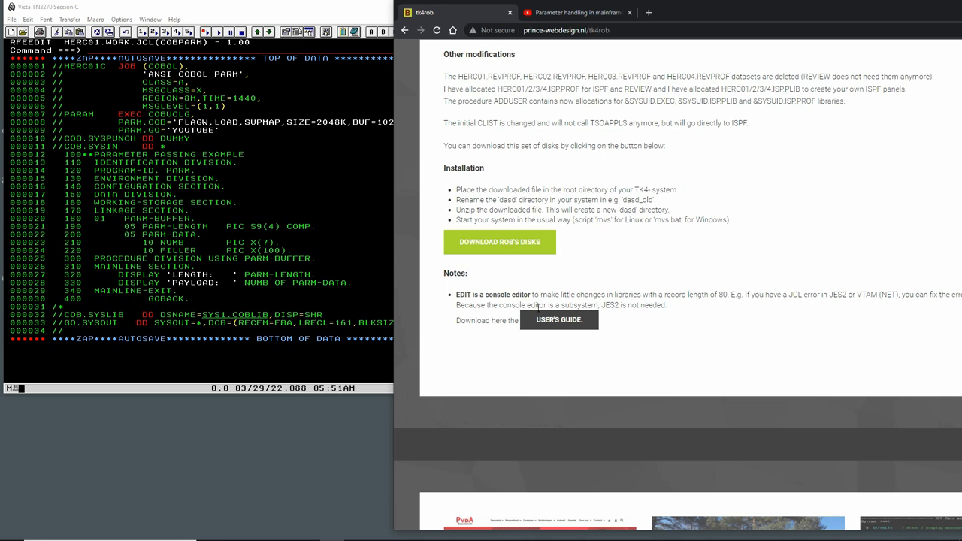
click(559, 318)
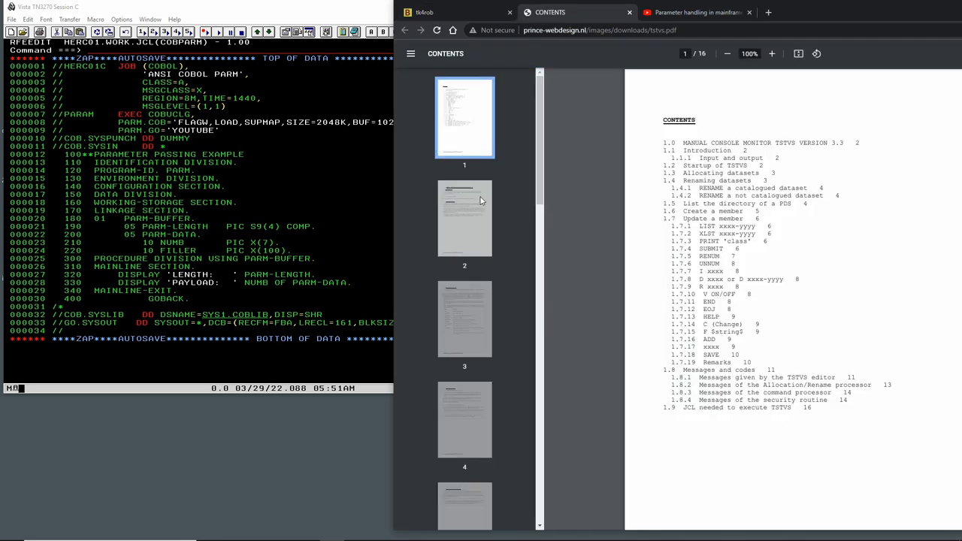
Jump to the guide's page on allocating datasets and read through it
click(462, 218)
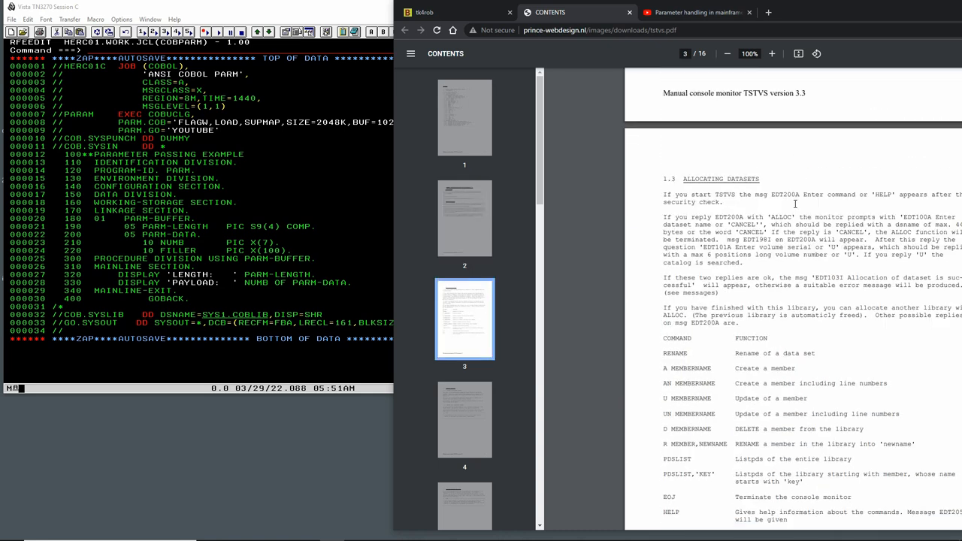
scroll(down, 3)
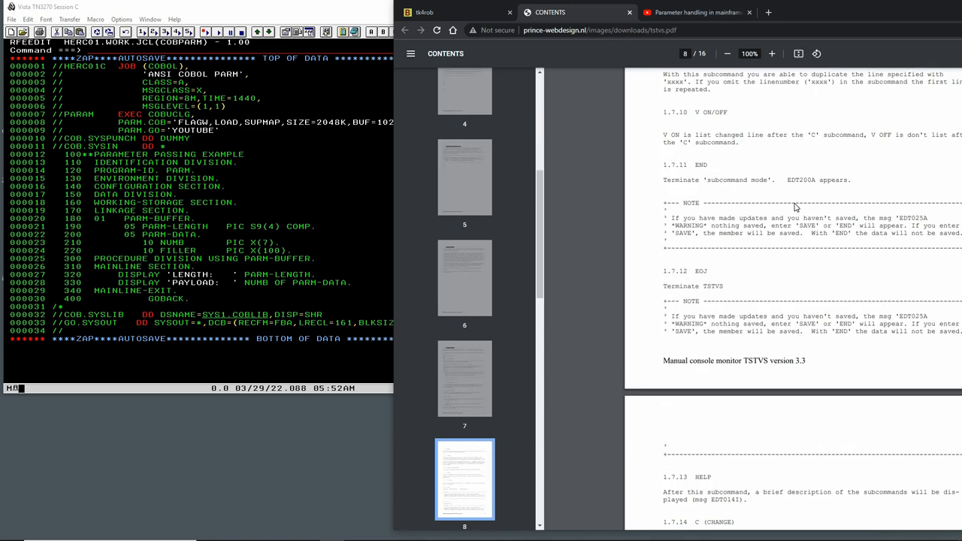
scroll(down, 3)
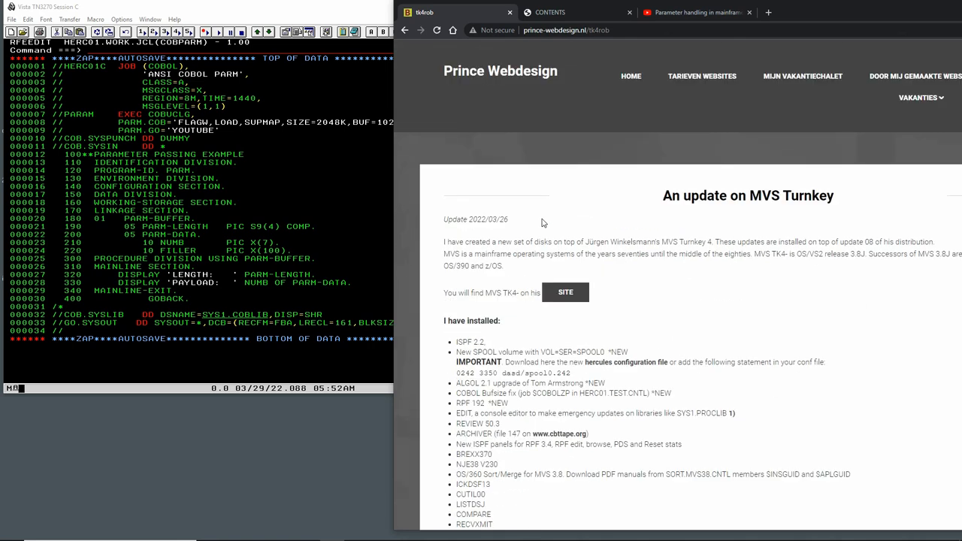
scroll(down, 3)
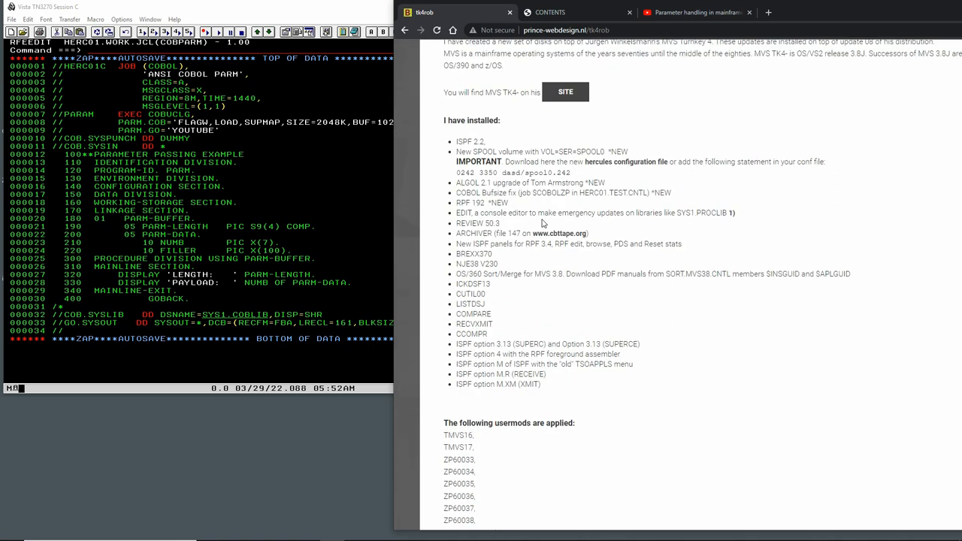
mouse_move(278, 112)
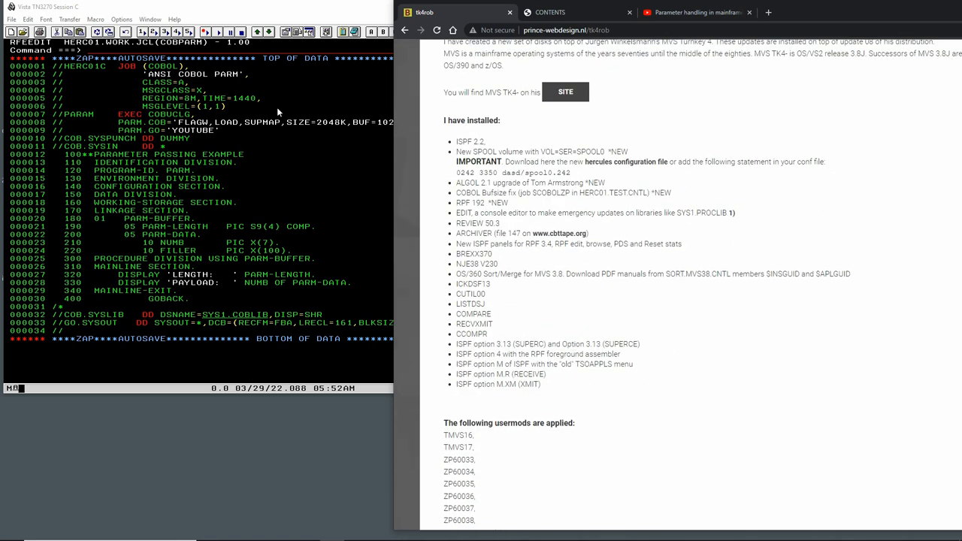
click(180, 225)
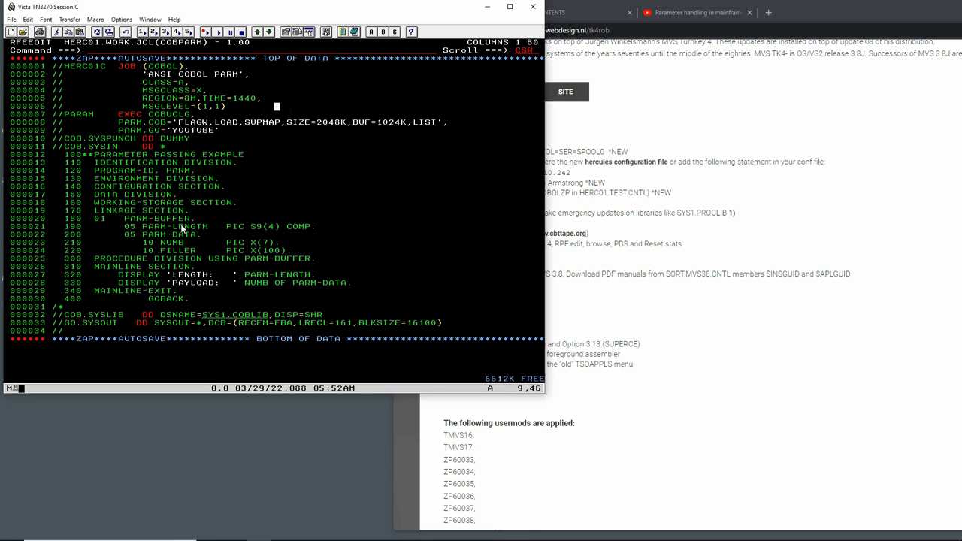
mouse_move(175, 225)
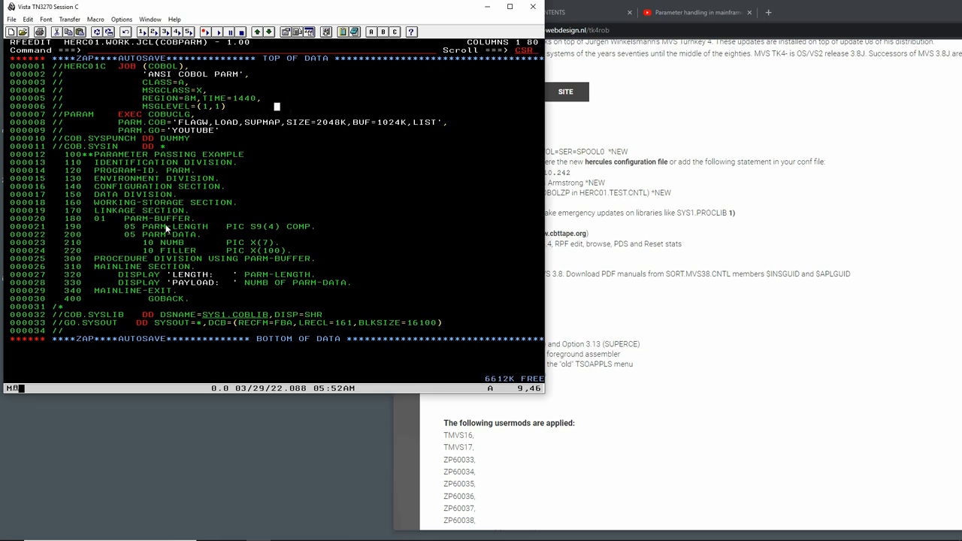
mouse_move(637, 211)
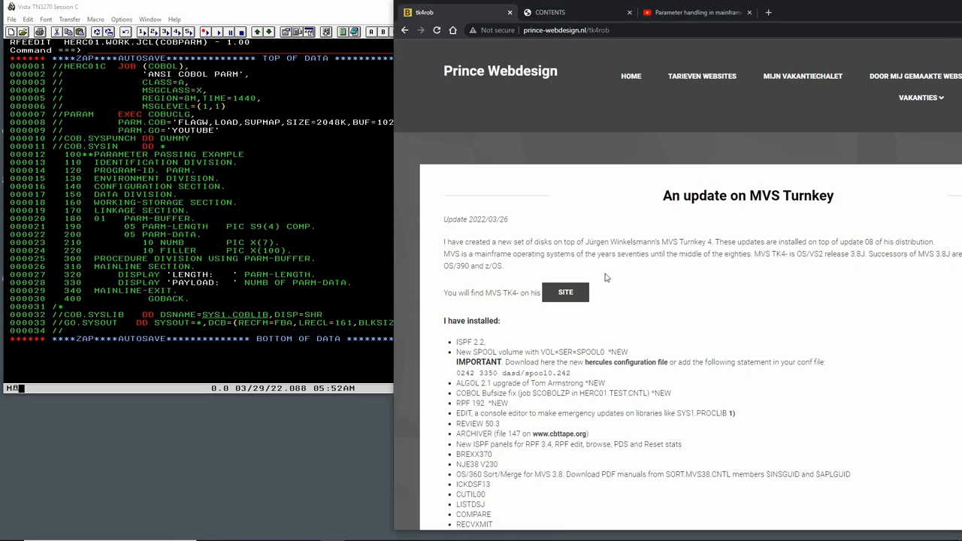
mouse_move(724, 190)
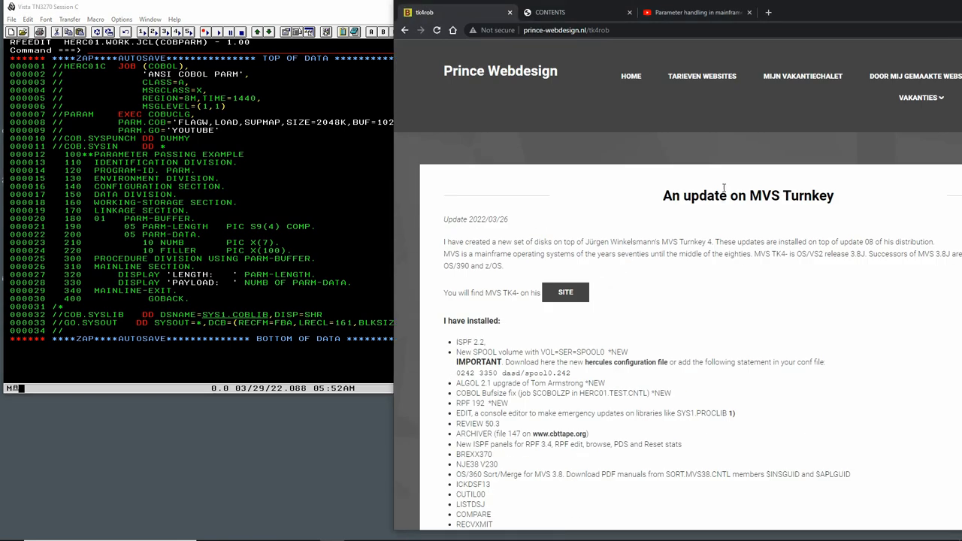
mouse_move(619, 237)
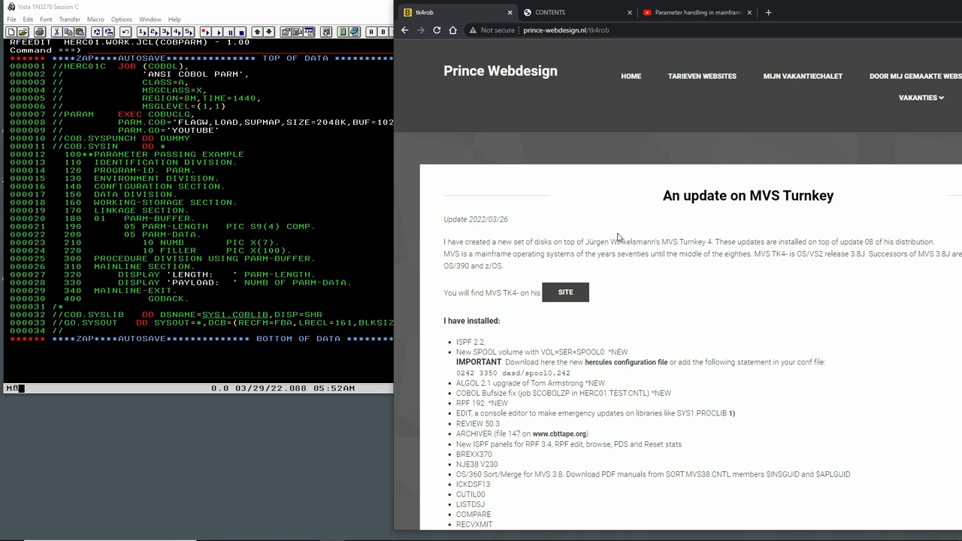
mouse_move(637, 382)
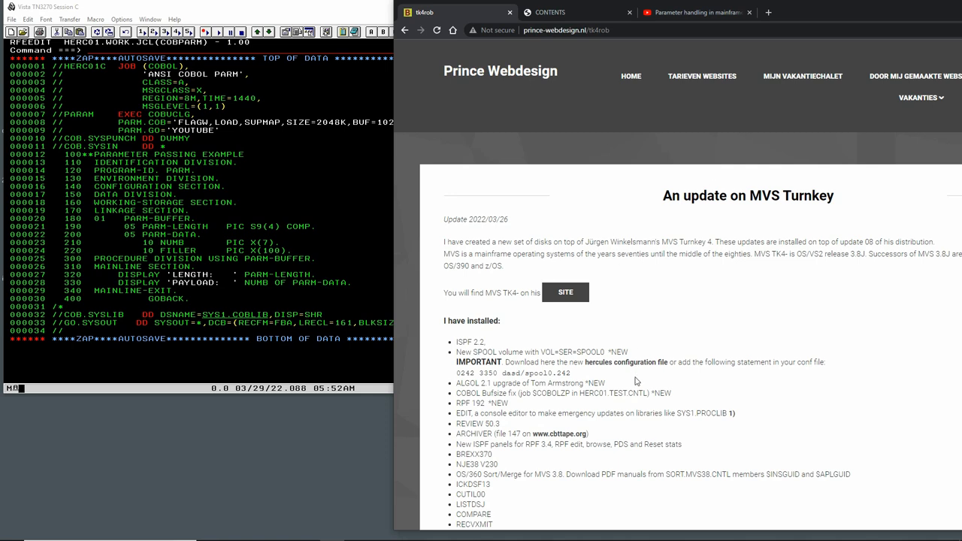
scroll(down, 3)
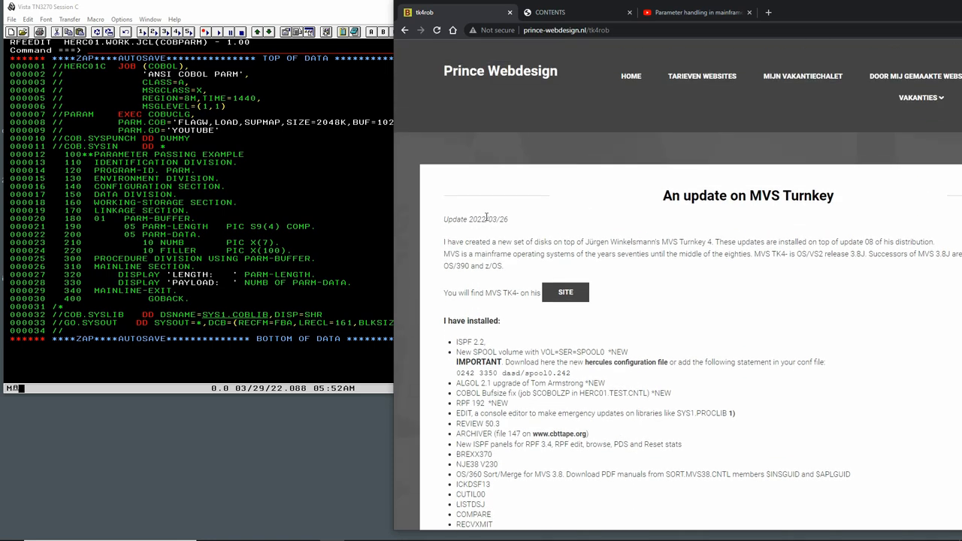
mouse_move(493, 232)
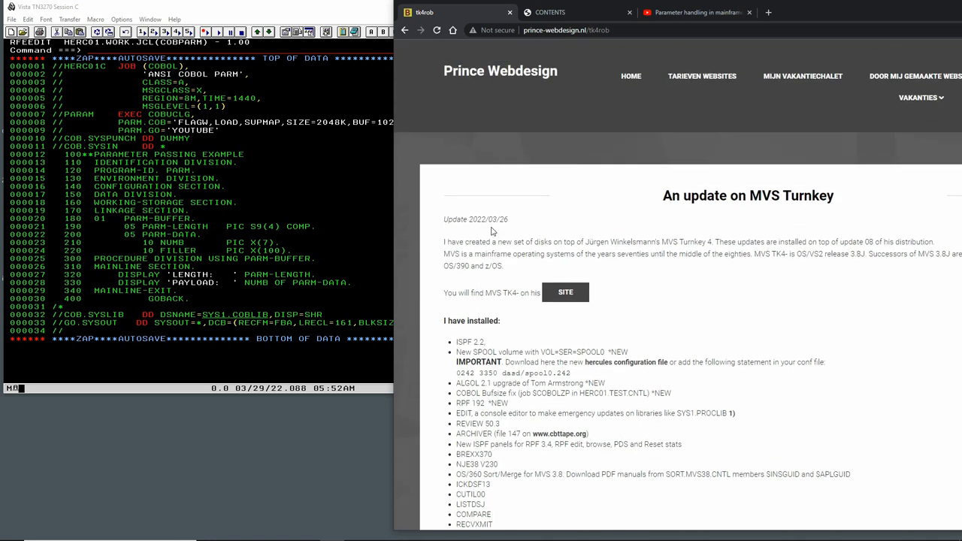
scroll(down, 3)
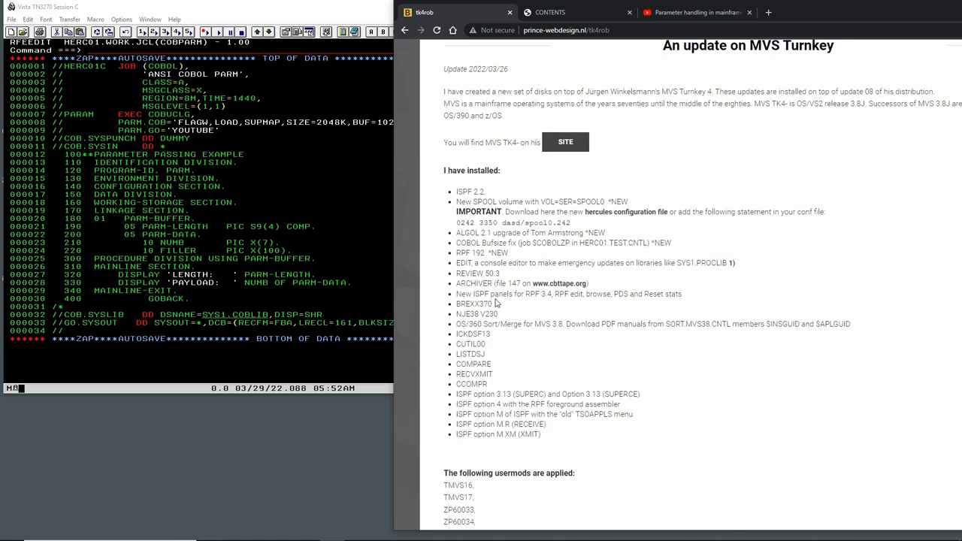
scroll(down, 3)
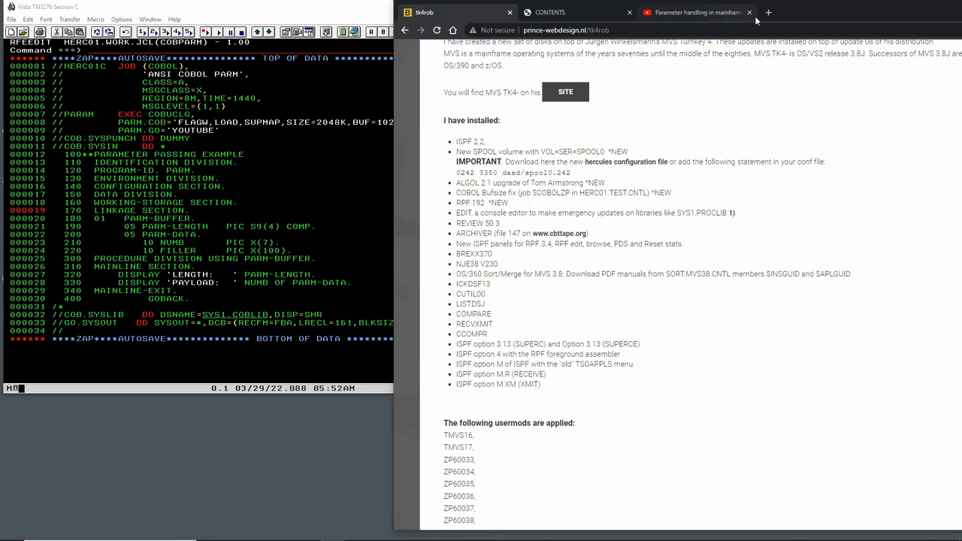
Navigate to github.com/moshix/mvs and browse the repository's file list
text(GI)
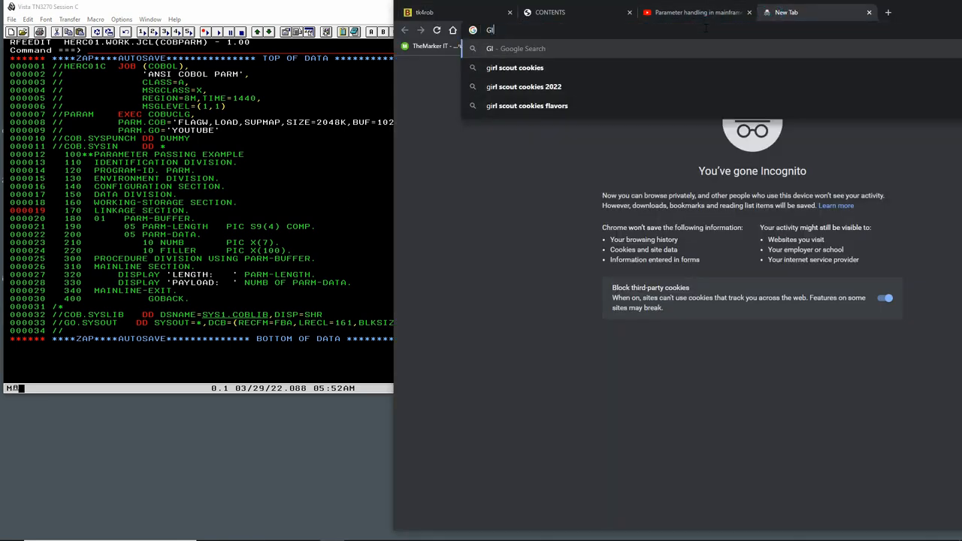
text(GITHUB.COM)
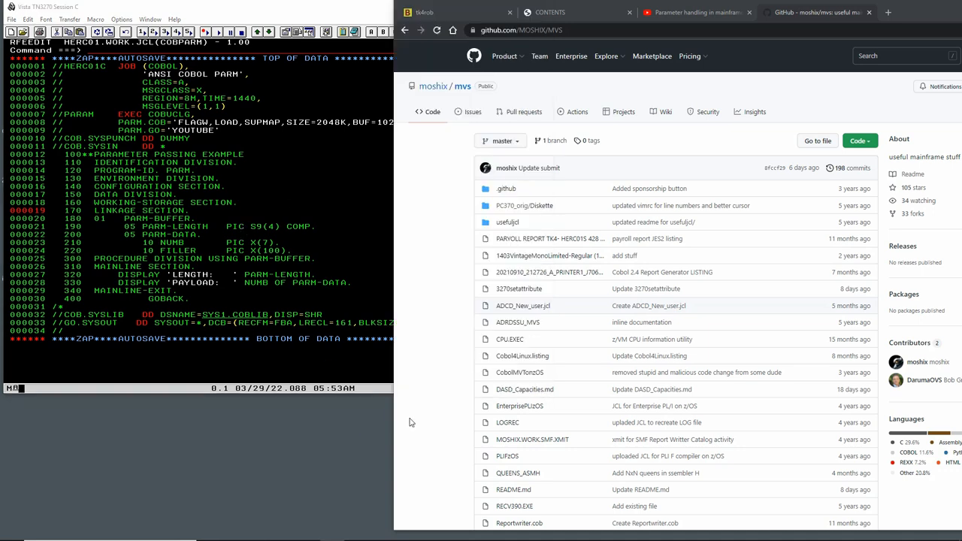
mouse_move(544, 314)
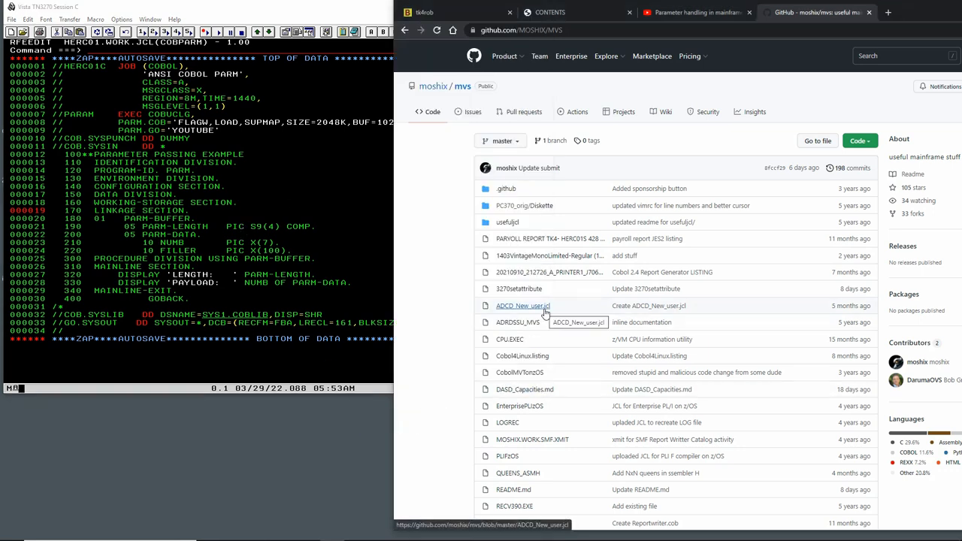
scroll(down, 3)
text(Z)
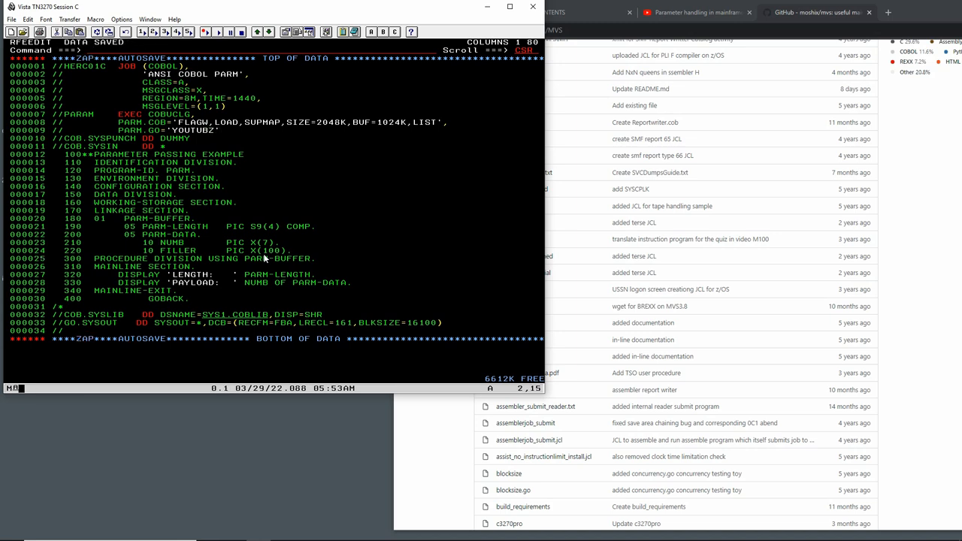
Submit the COBPARM job with PARM 'YOUTUBZ' and review the GO step's 0000 output
key(Enter)
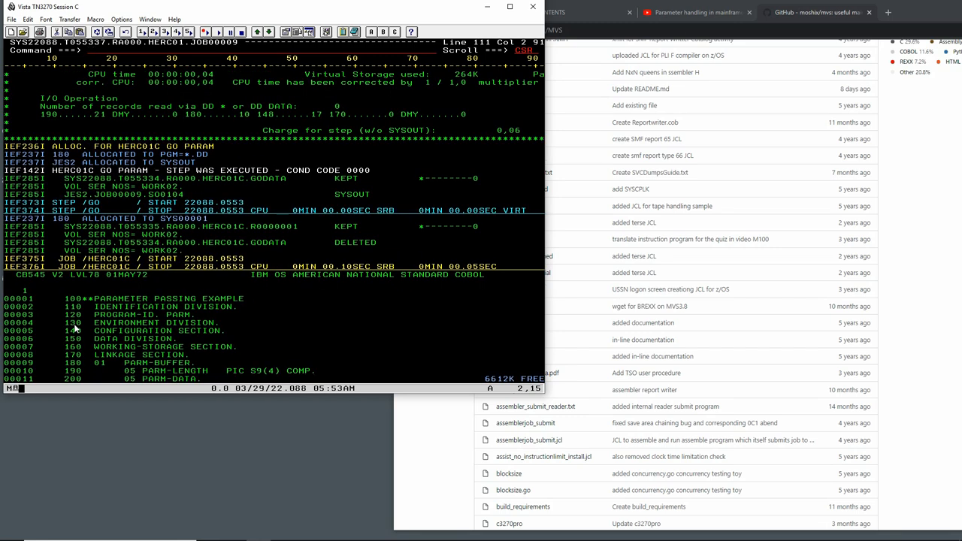
scroll(down, 3)
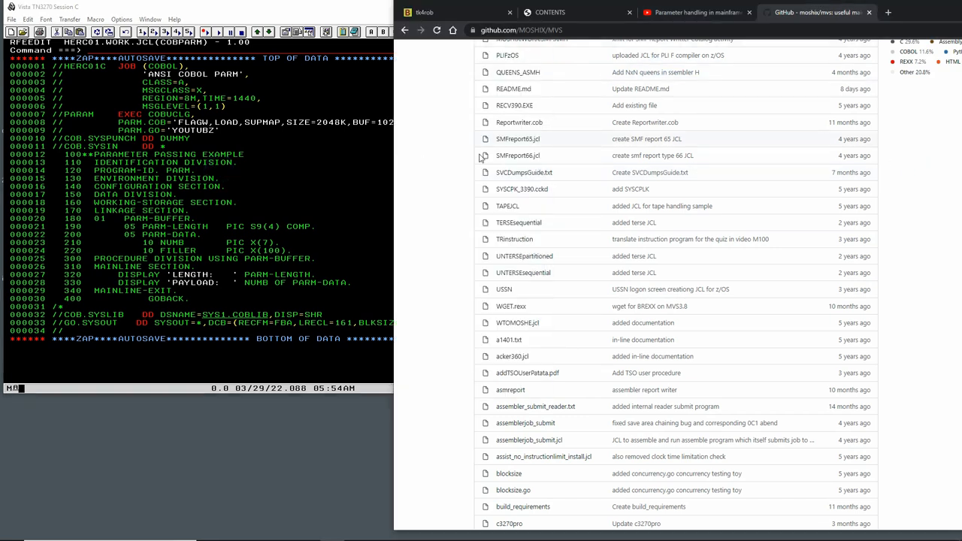
Search YouTube for MOSHIX VSAM COBOL, start the M173 video and skip its ad
click(703, 12)
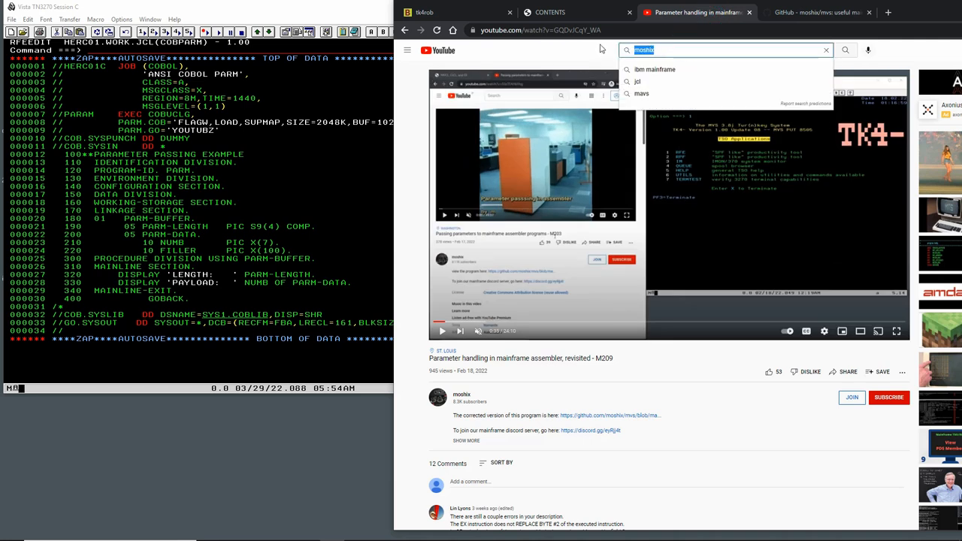
text(MOSHIX VSAM COBOL)
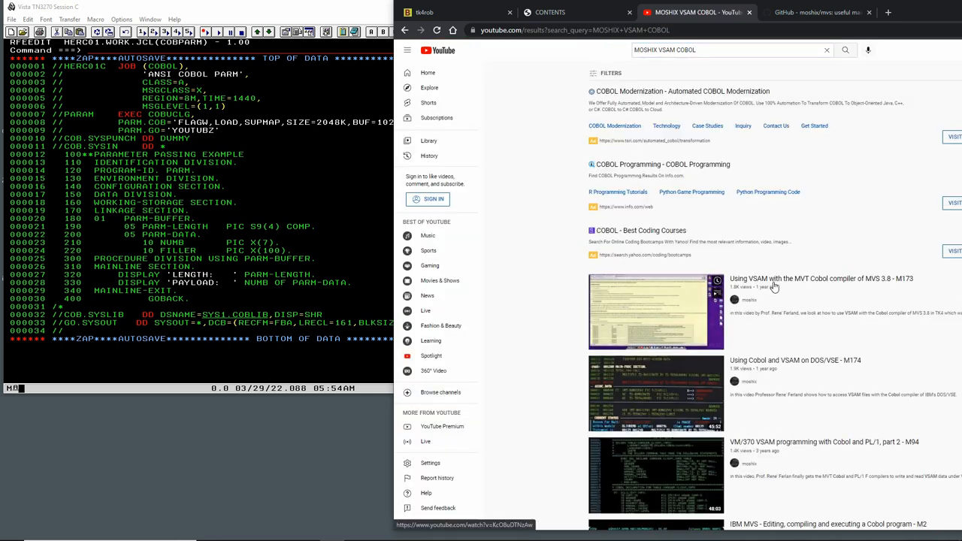
click(657, 306)
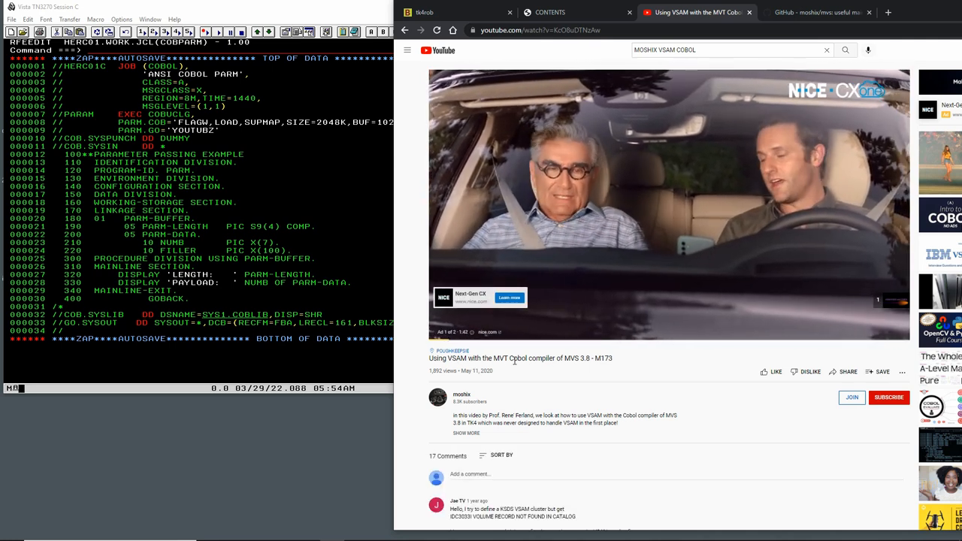
scroll(down, 3)
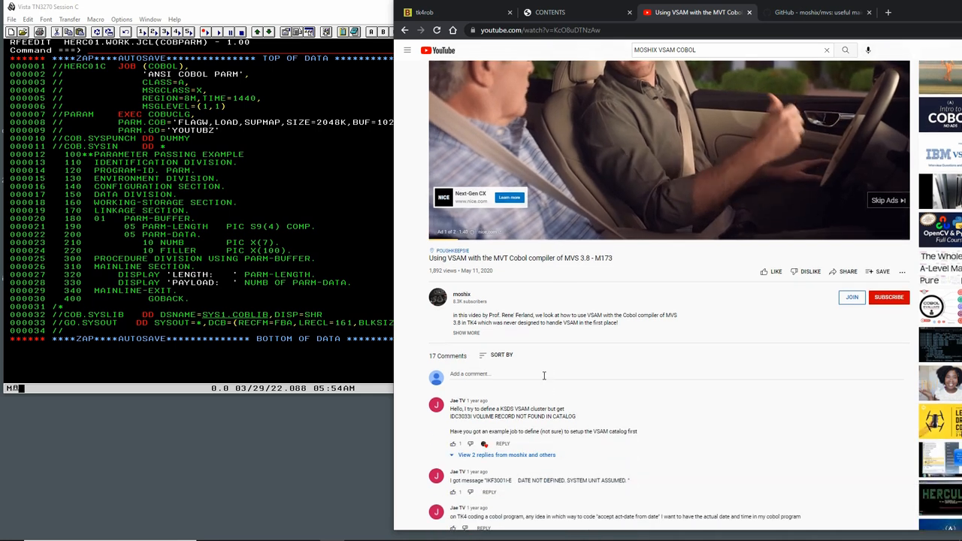
scroll(down, 3)
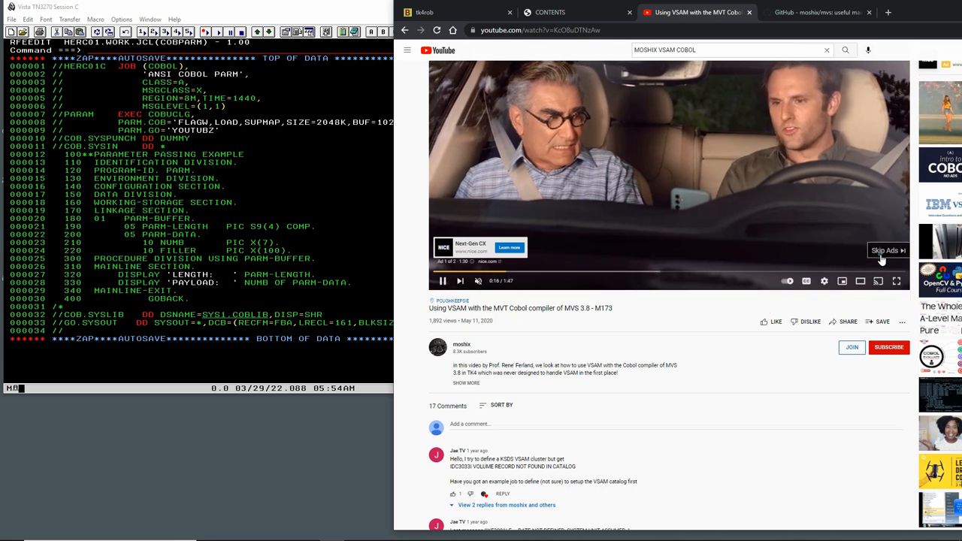
click(883, 249)
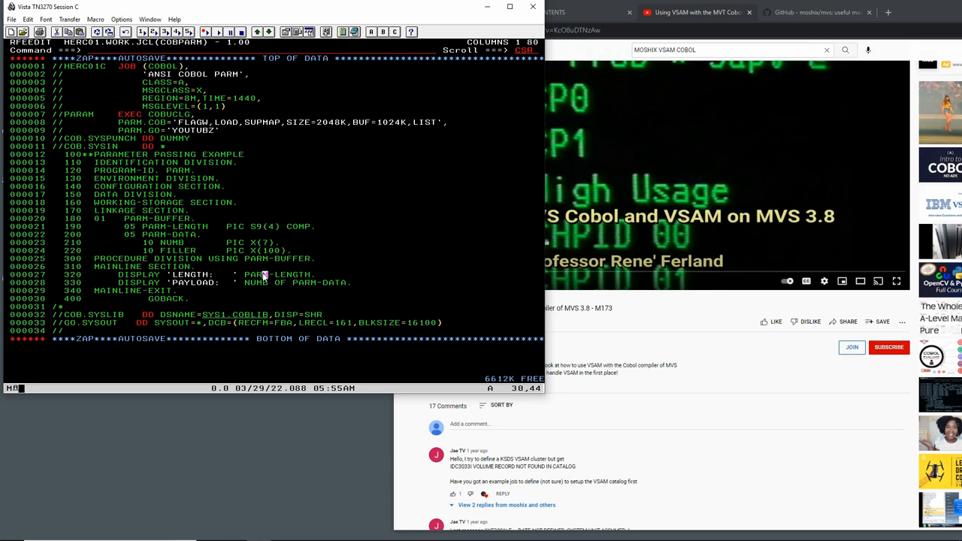
mouse_move(723, 388)
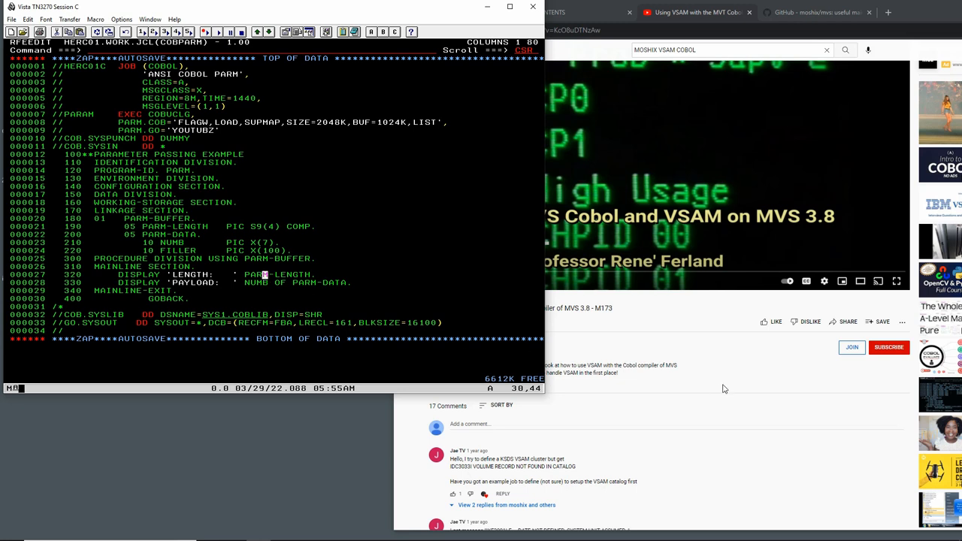